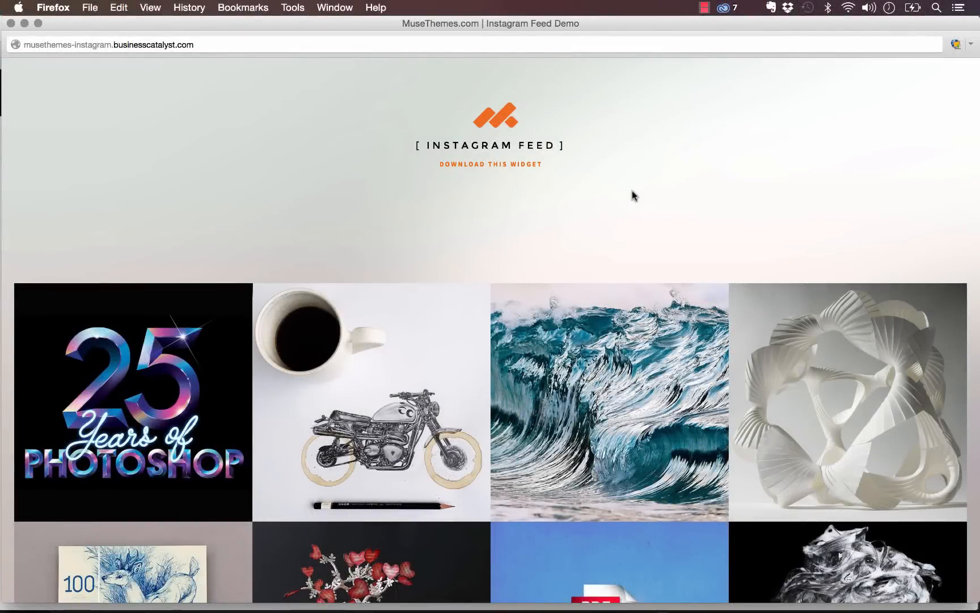
mouse_move(692, 198)
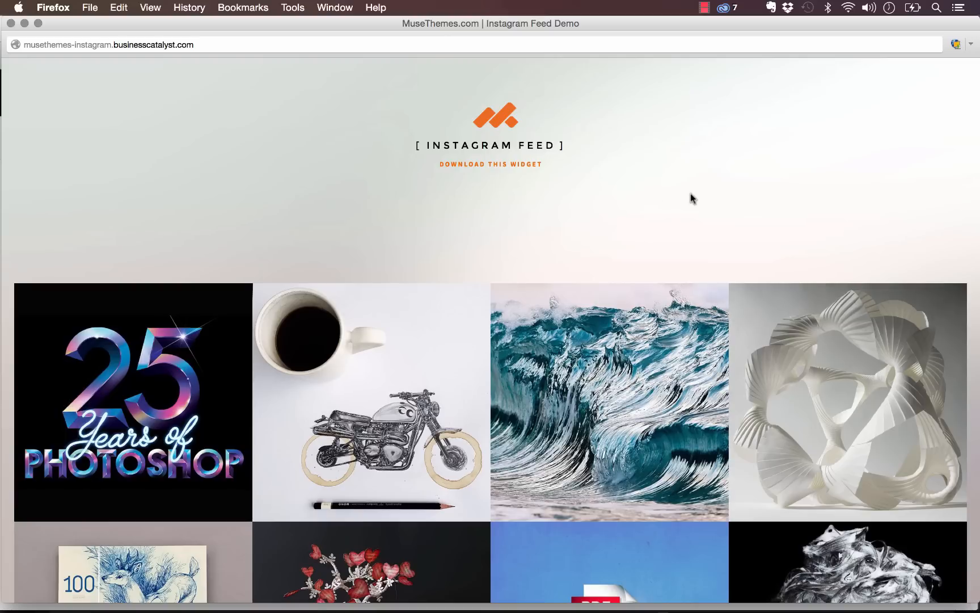
mouse_move(817, 182)
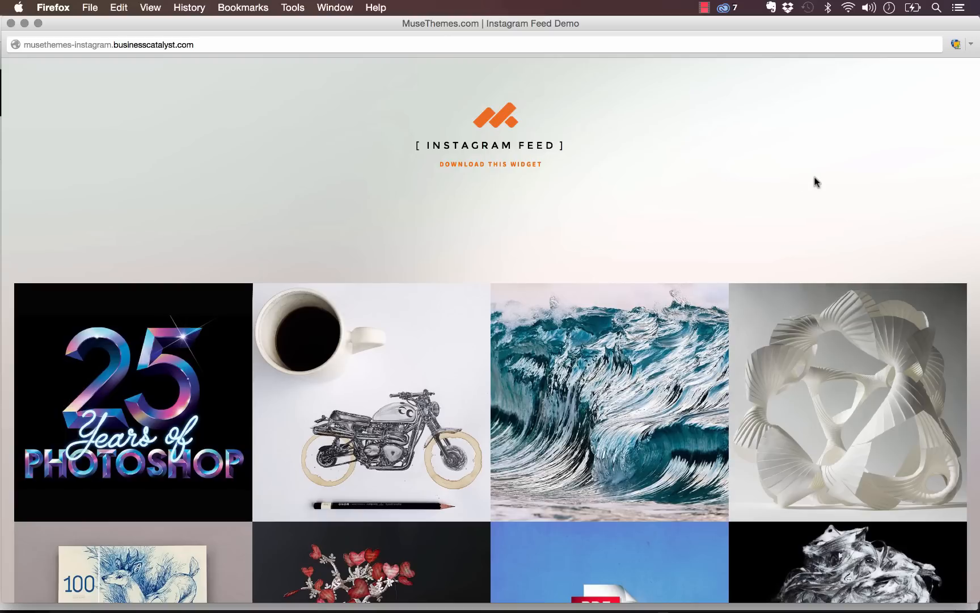
mouse_move(623, 223)
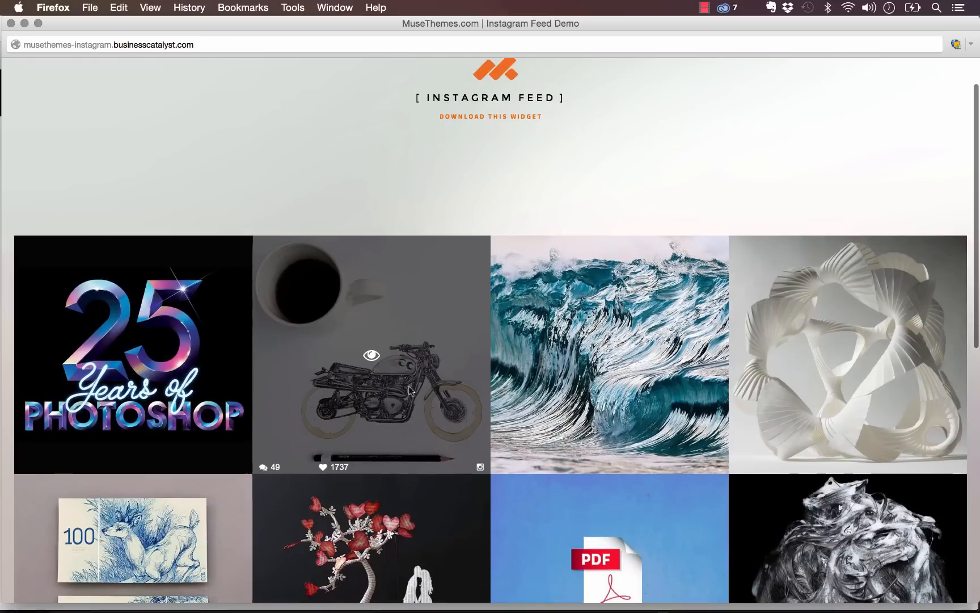
- Browse the demo feed's lightbox, enlarging the coffee-and-motorcycle and wave photos
left_click(369, 369)
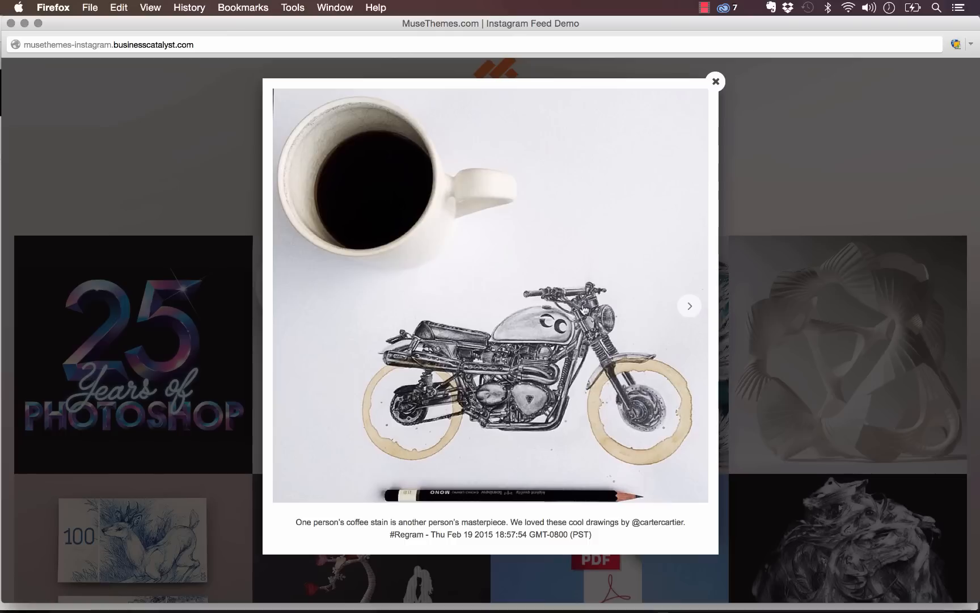
left_click(689, 305)
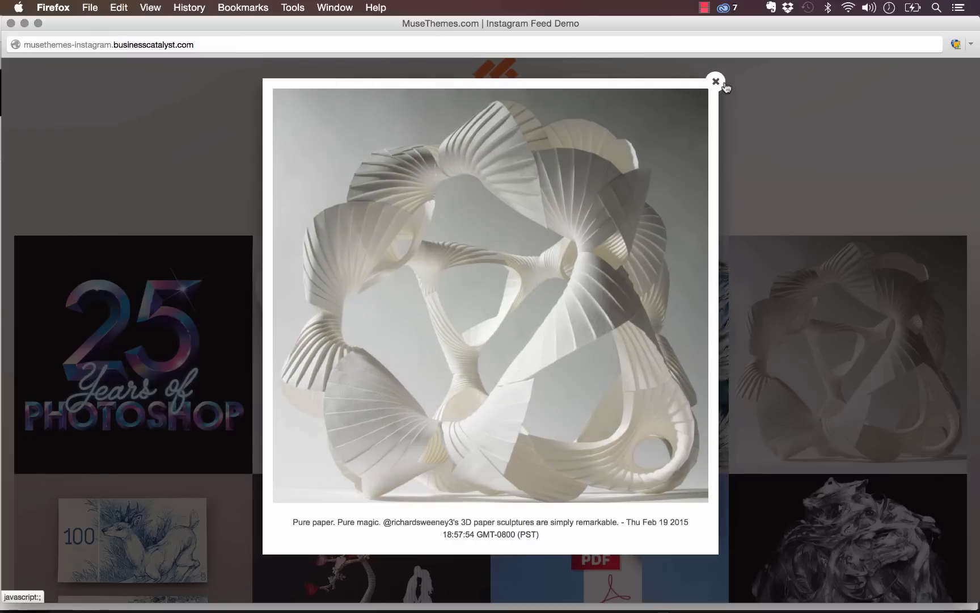
left_click(715, 80)
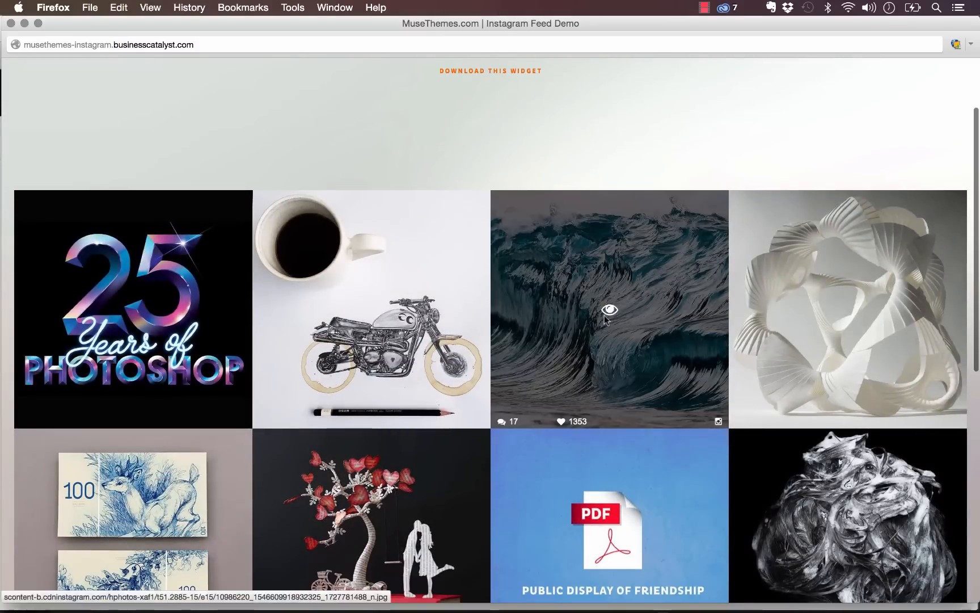
left_click(610, 310)
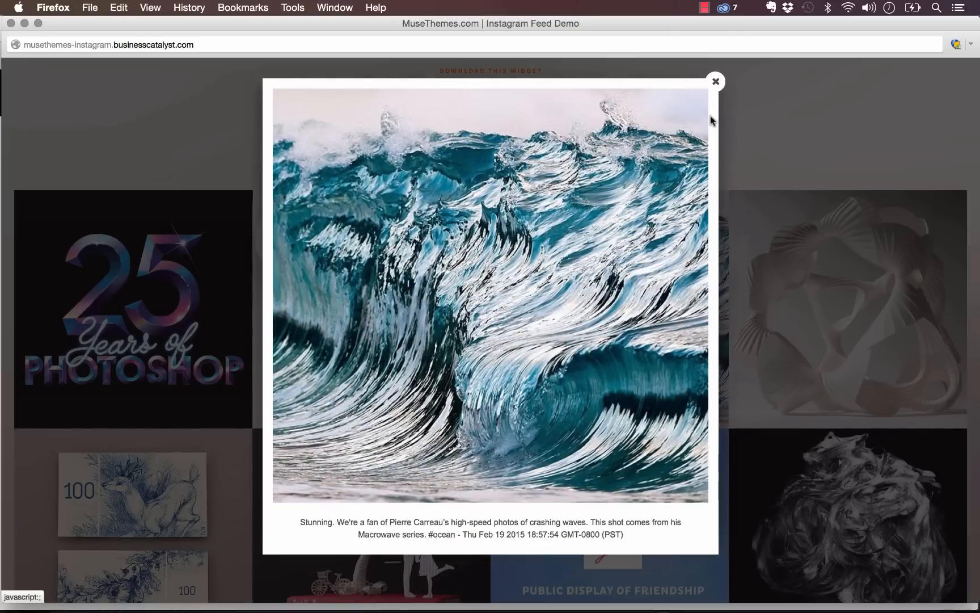
left_click(715, 81)
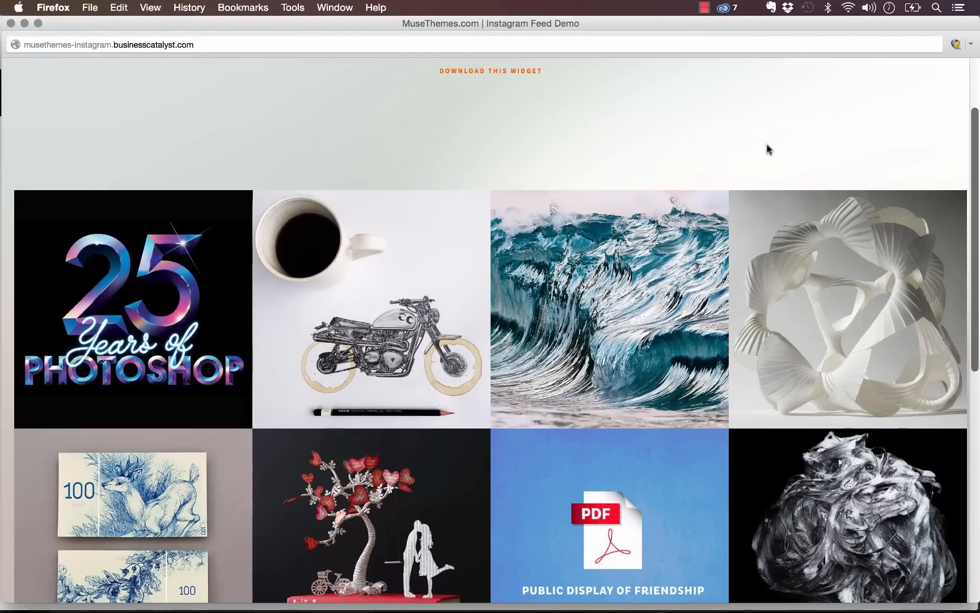
- Load more photos into the demo Instagram feed
scroll("down", 3)
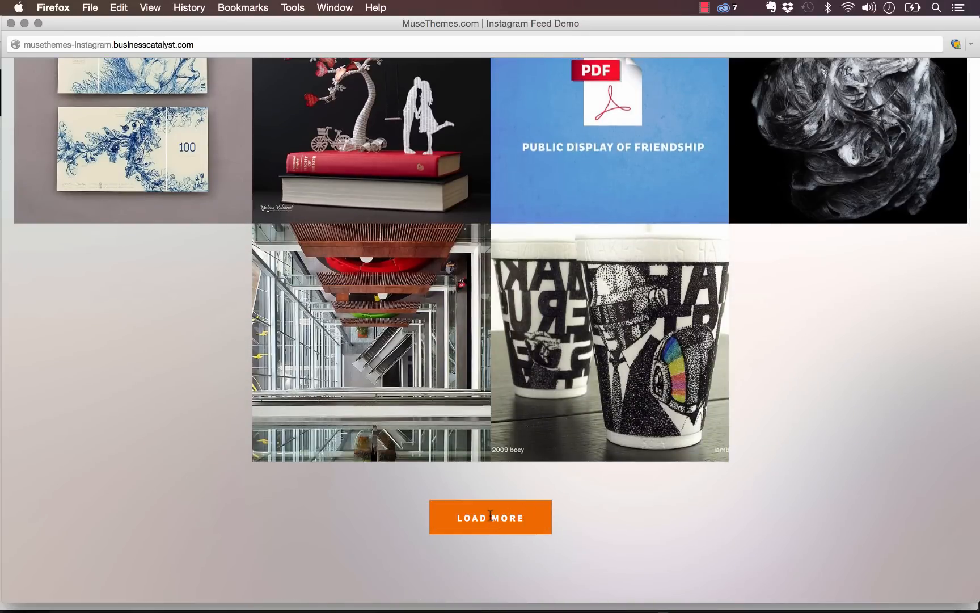
left_click(491, 517)
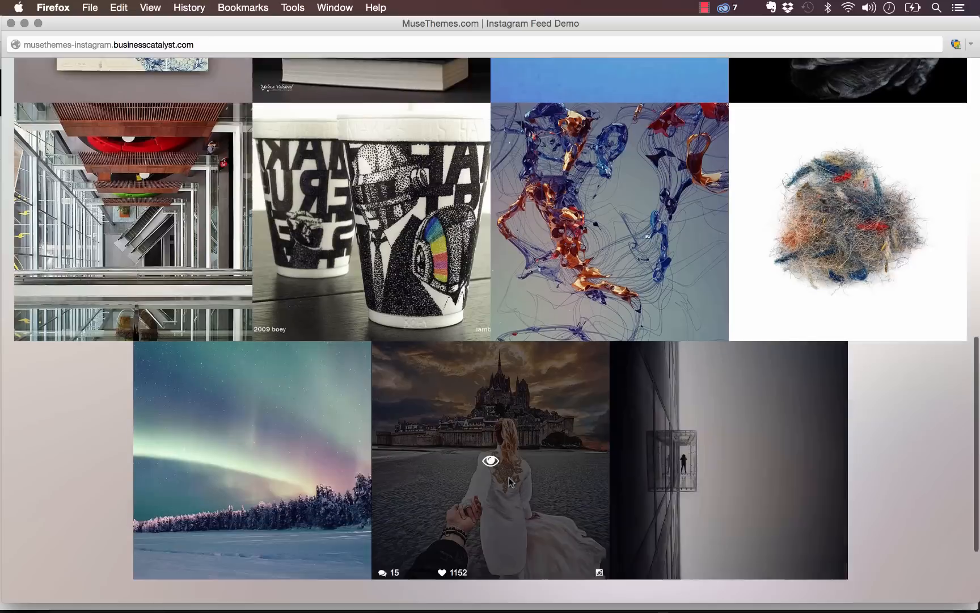
scroll("down", 3)
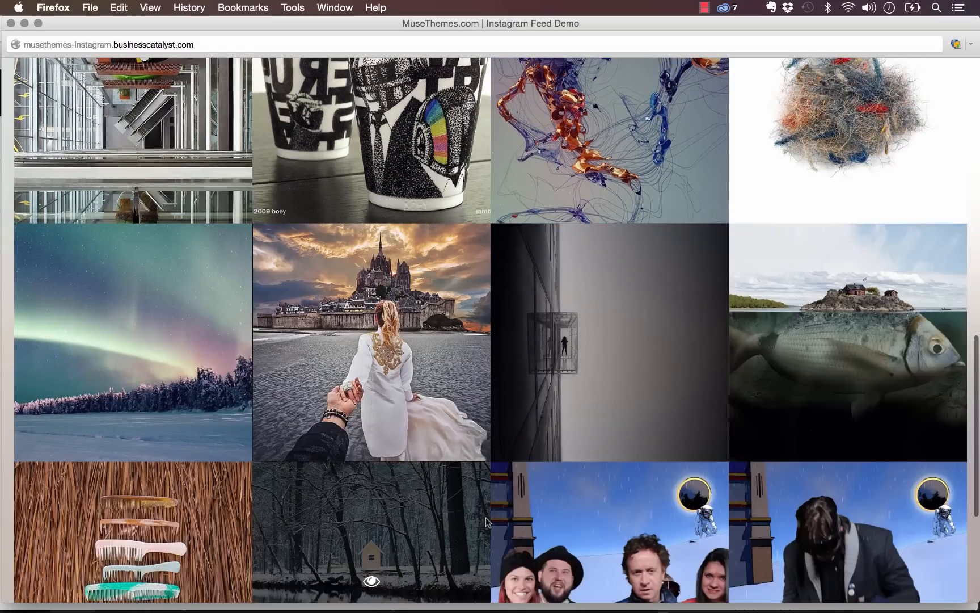
scroll("down", 3)
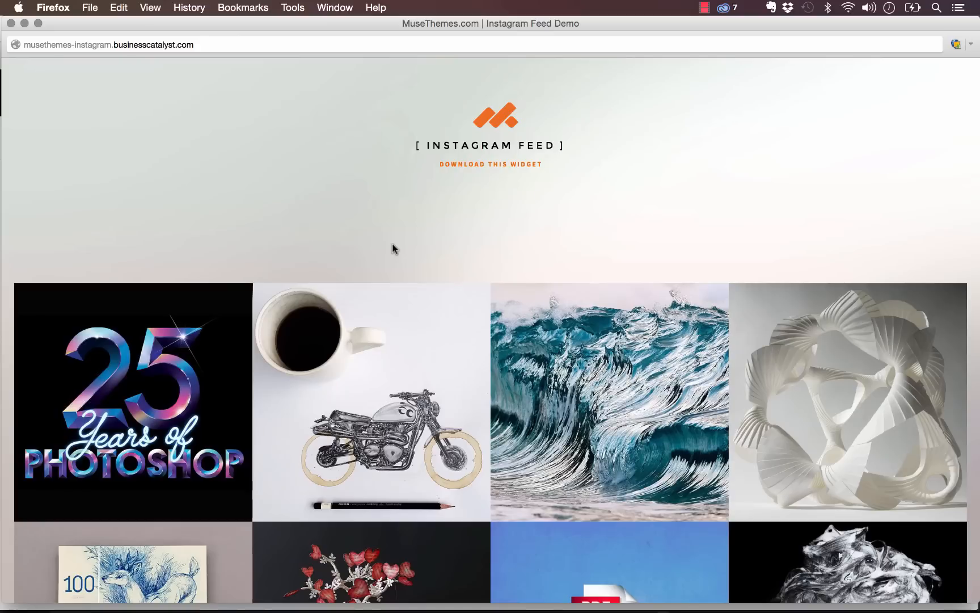
mouse_move(40, 64)
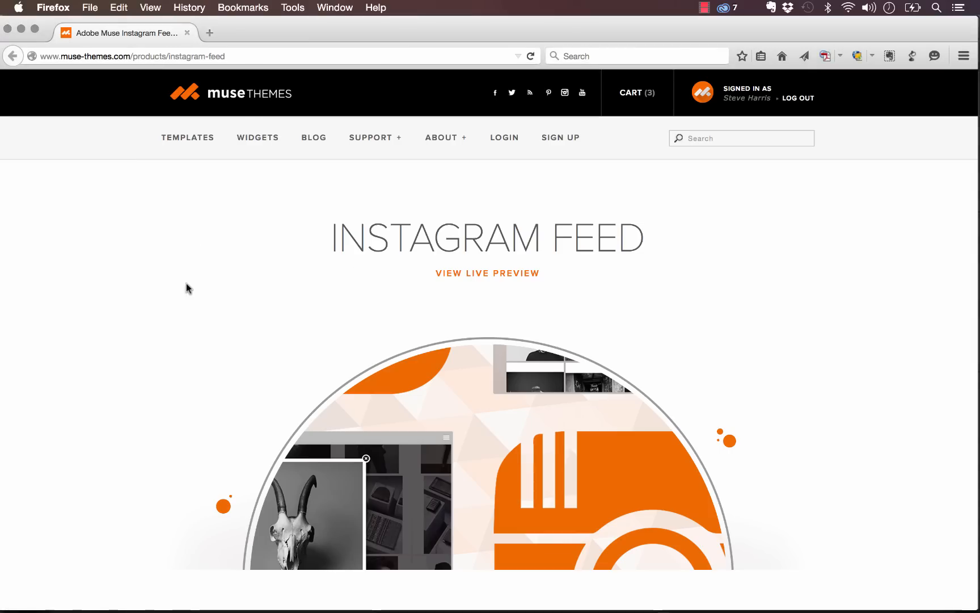
- Download the Instagram Feed widget file and open it with Adobe Muse CC
scroll("down", 3)
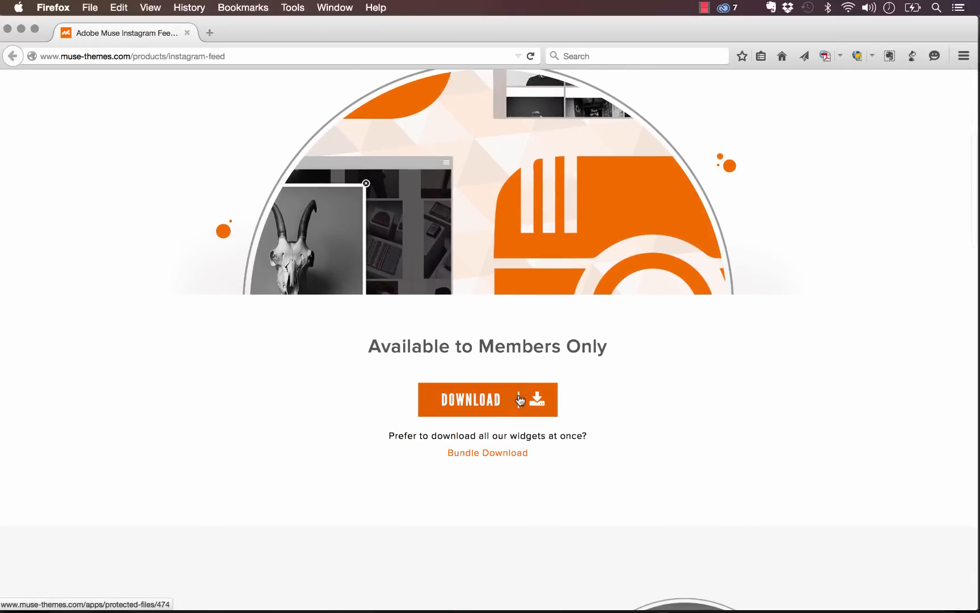
left_click(488, 399)
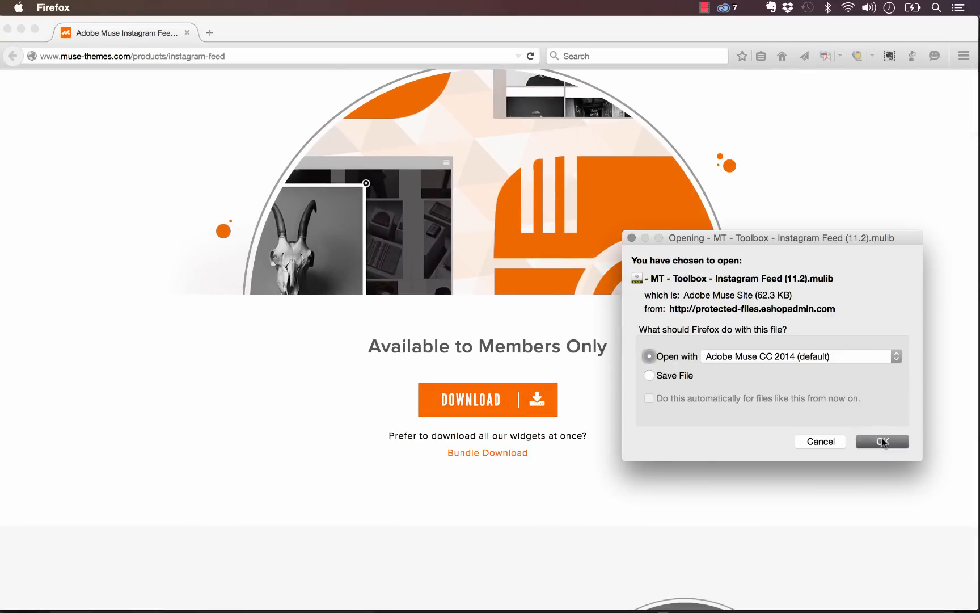
left_click(883, 441)
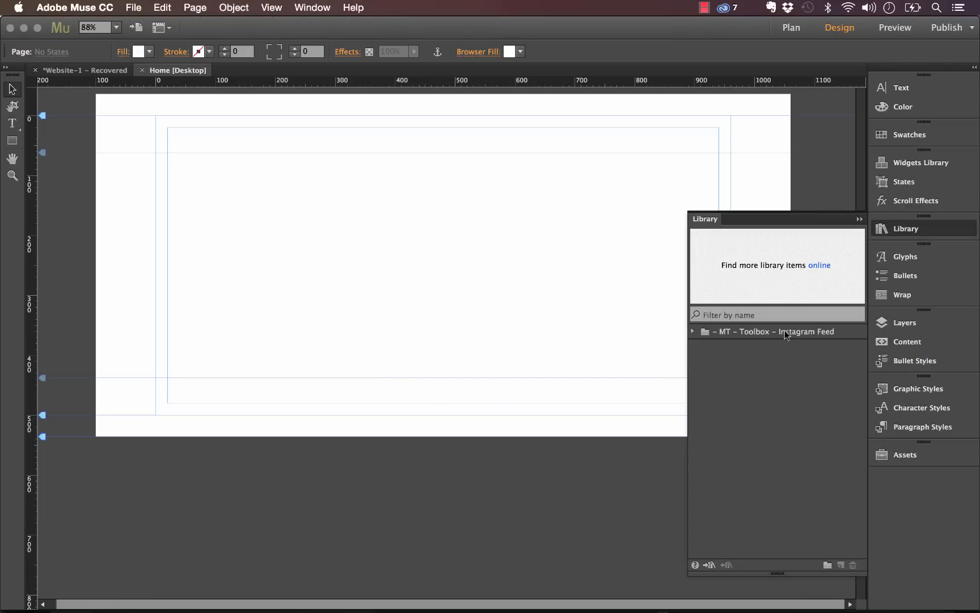
- Place the Instagram Feed item from the MT Toolbox folder, then select its lightbox and grid
left_click(771, 332)
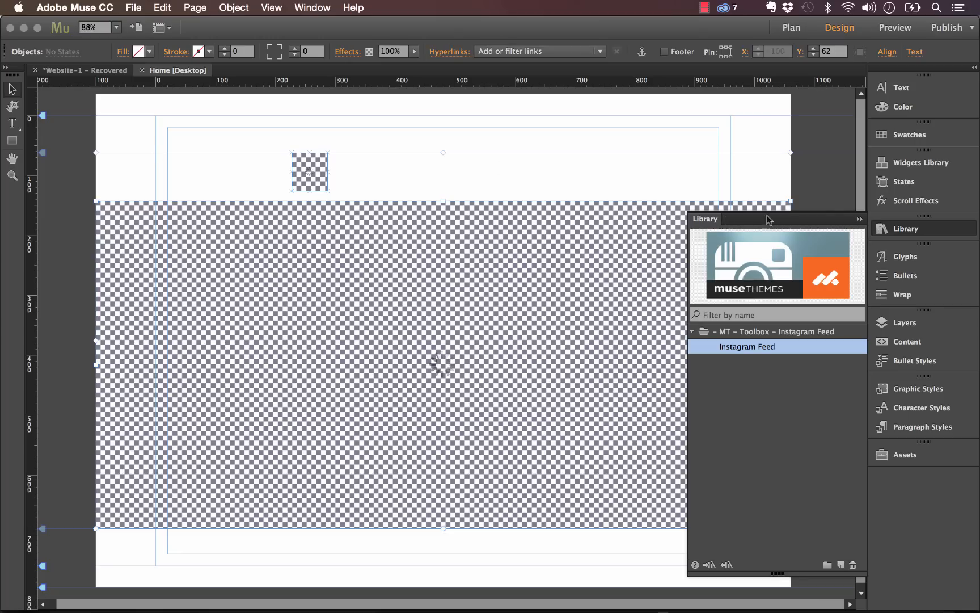
double_click(746, 346)
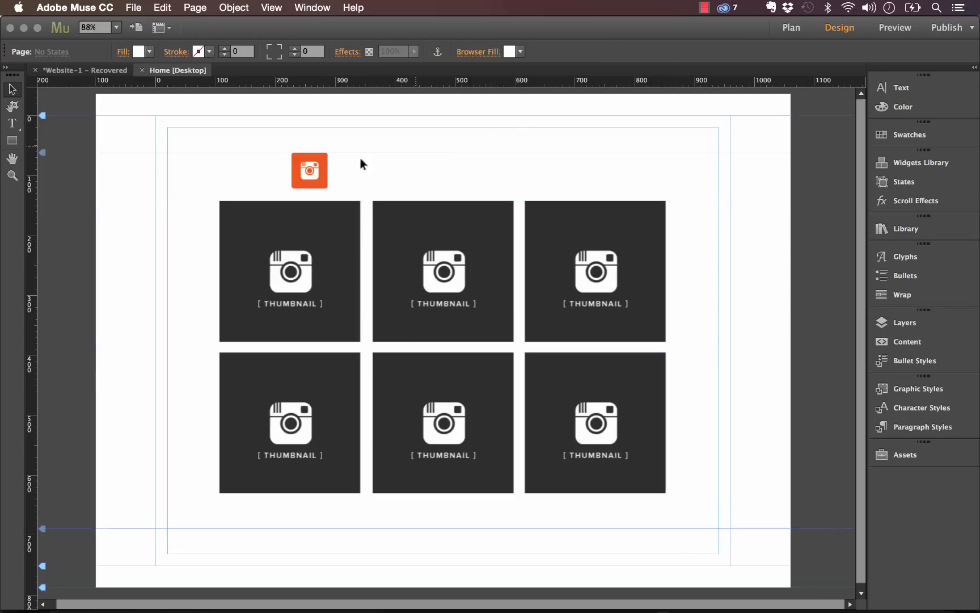
left_click(309, 170)
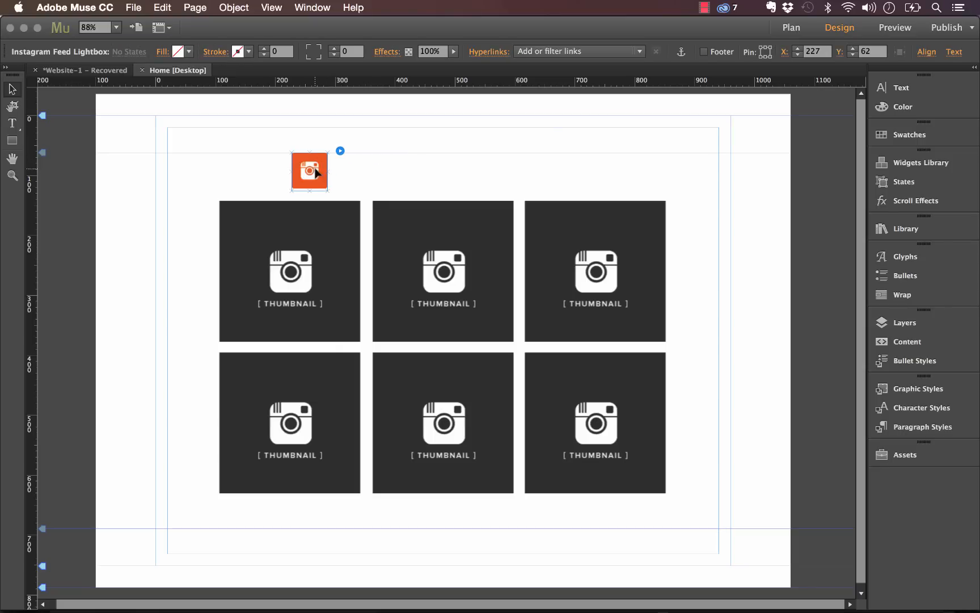
left_click(340, 150)
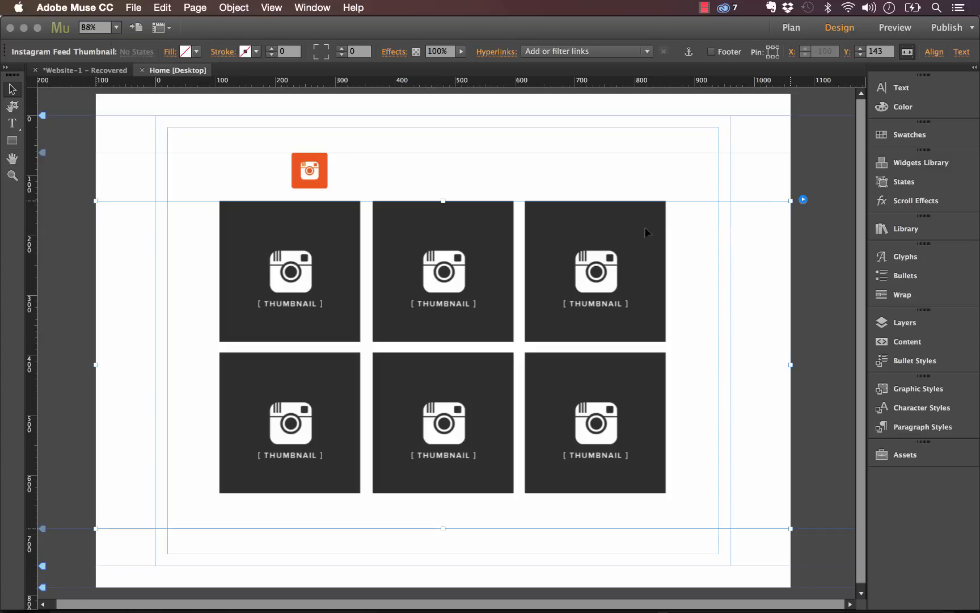
mouse_move(804, 203)
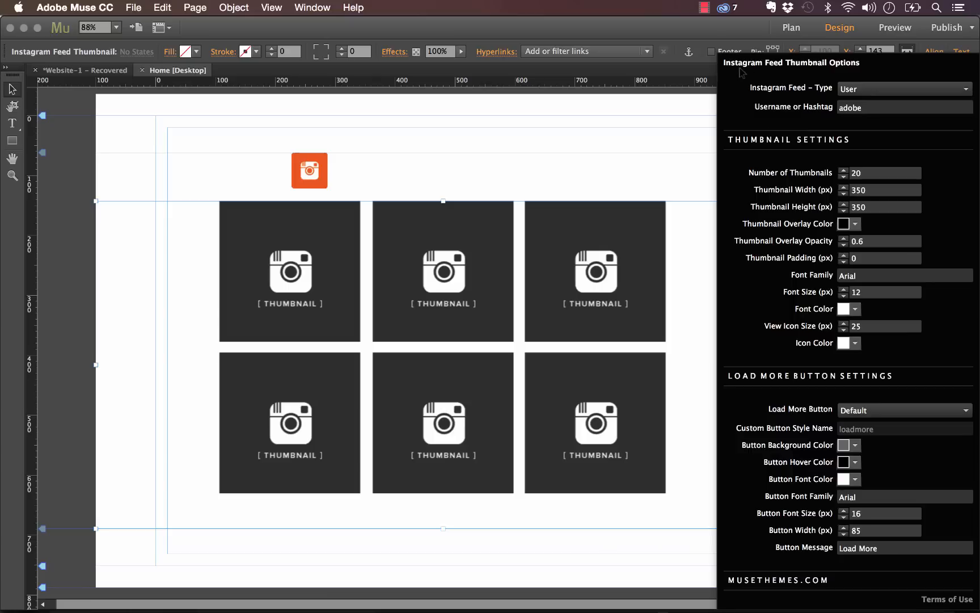
mouse_move(764, 78)
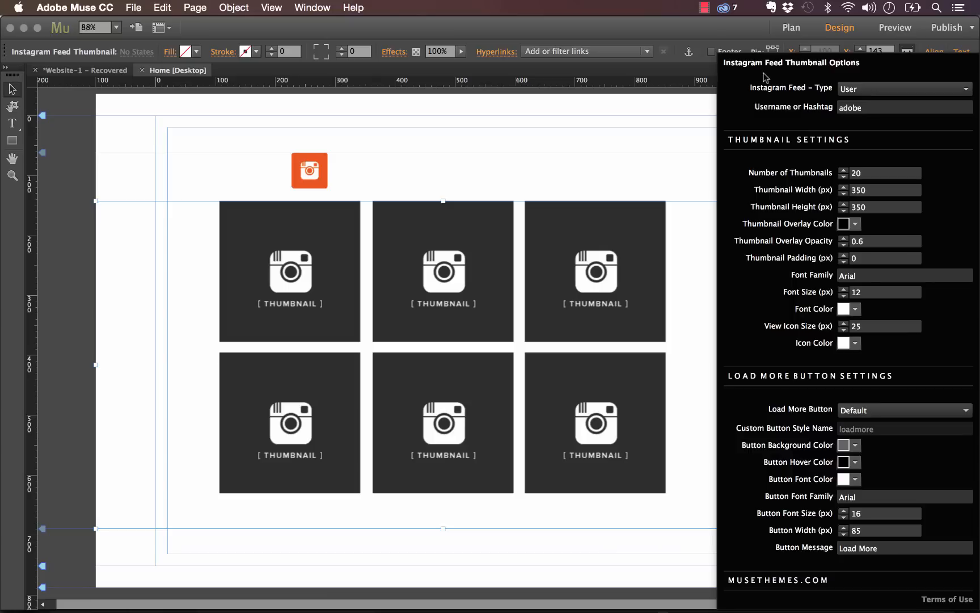
mouse_move(627, 143)
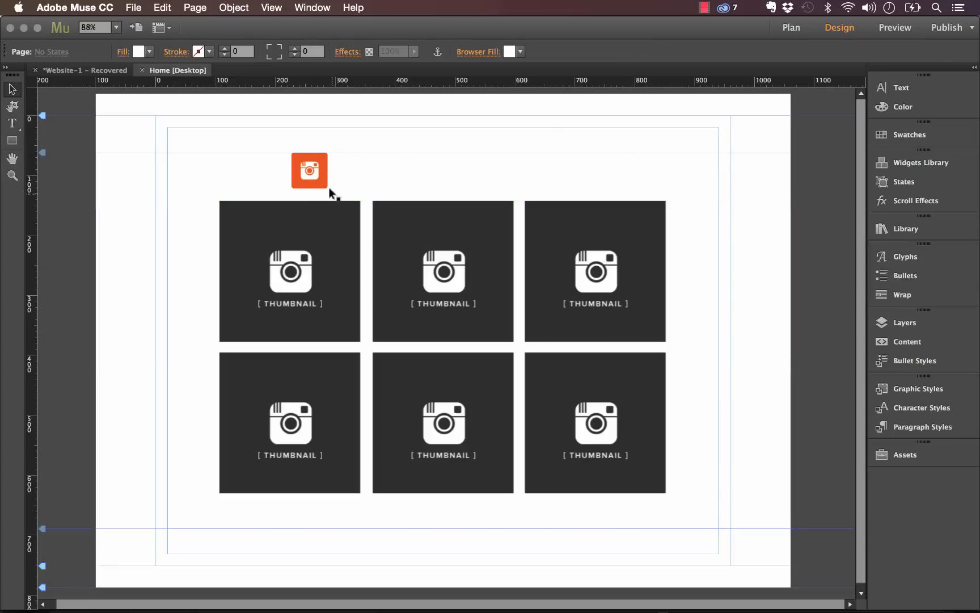
- Preview the Home page in Firefox and scroll through the four-column Instagram photo grid
left_click(133, 8)
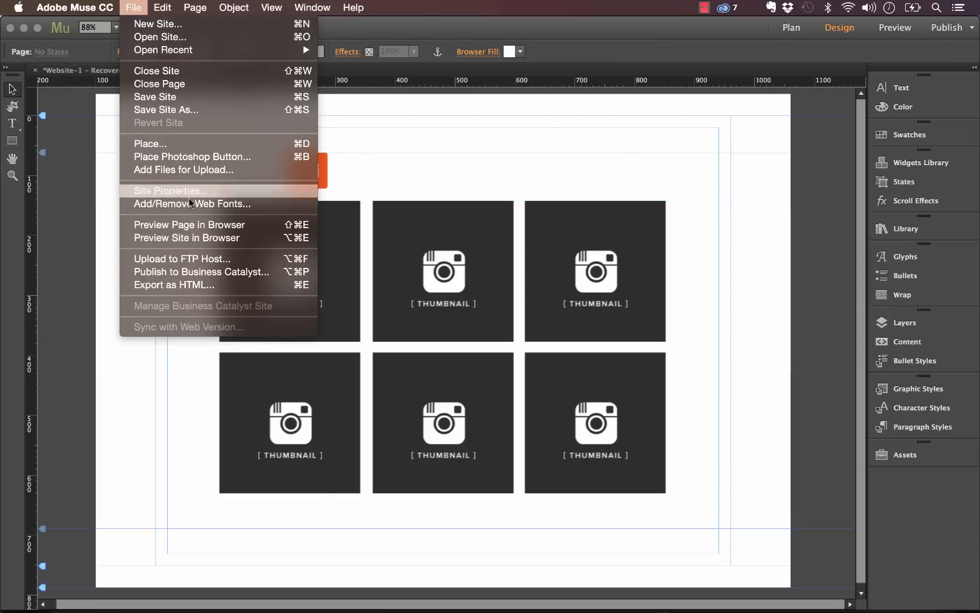
left_click(187, 238)
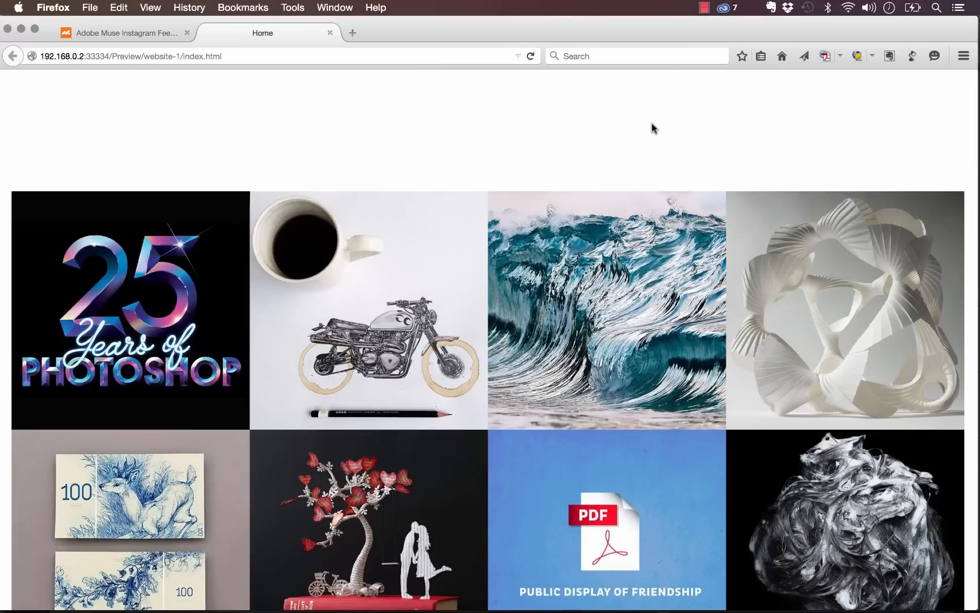
scroll("down", 3)
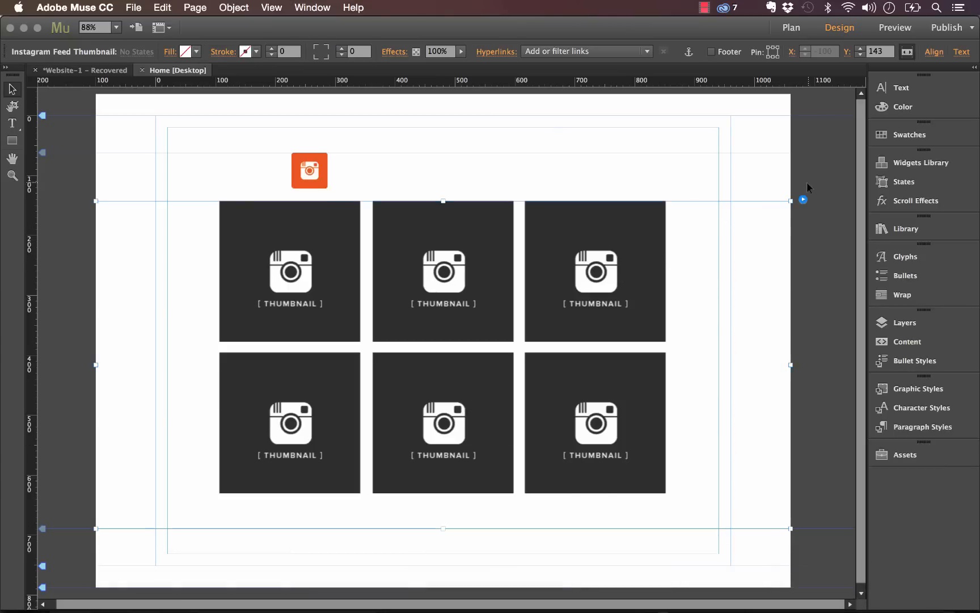
- Replace the feed's Username or Hashtag value 'adobe' with the MuseThemes account name
left_click(803, 199)
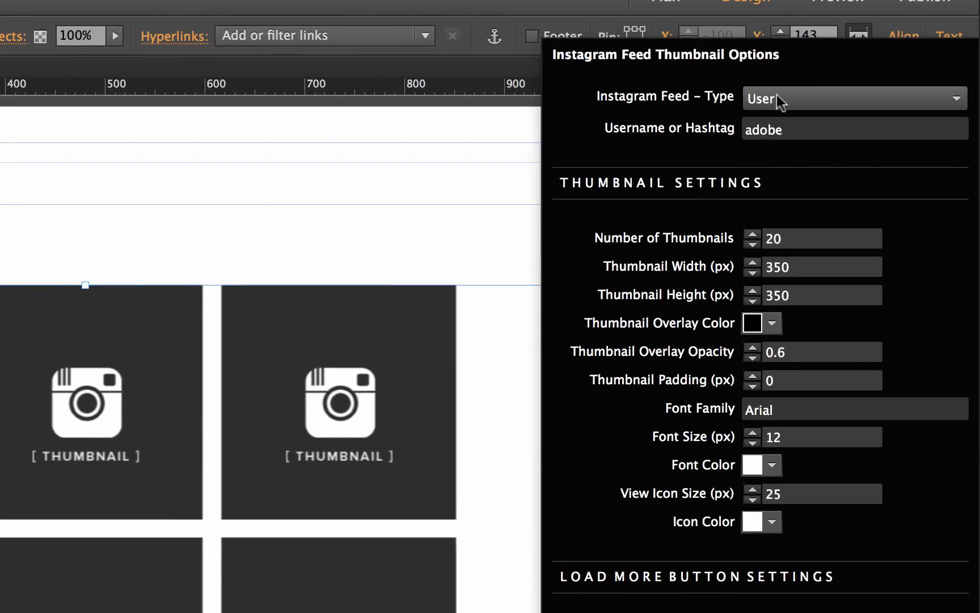
left_click(854, 98)
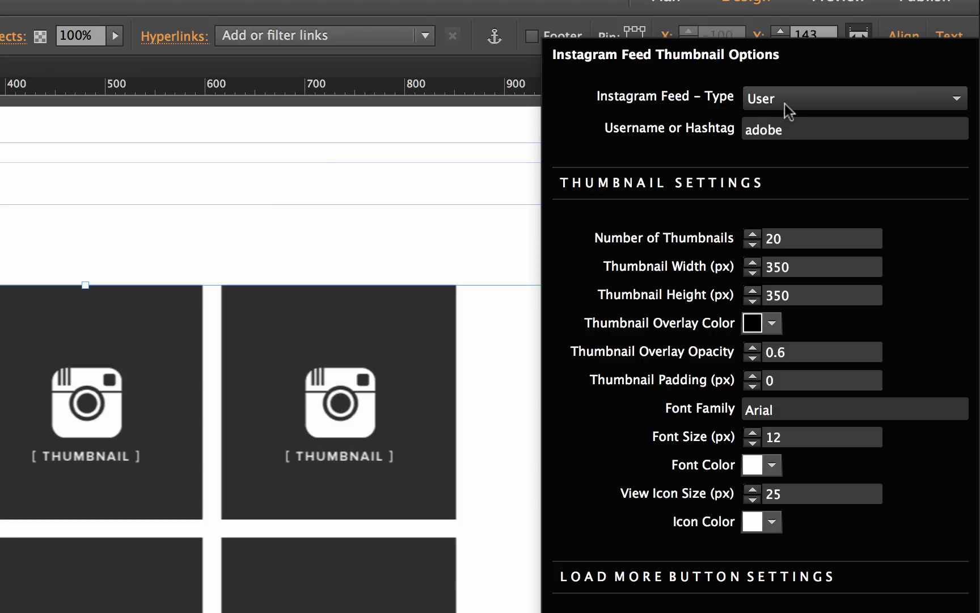
type("museth")
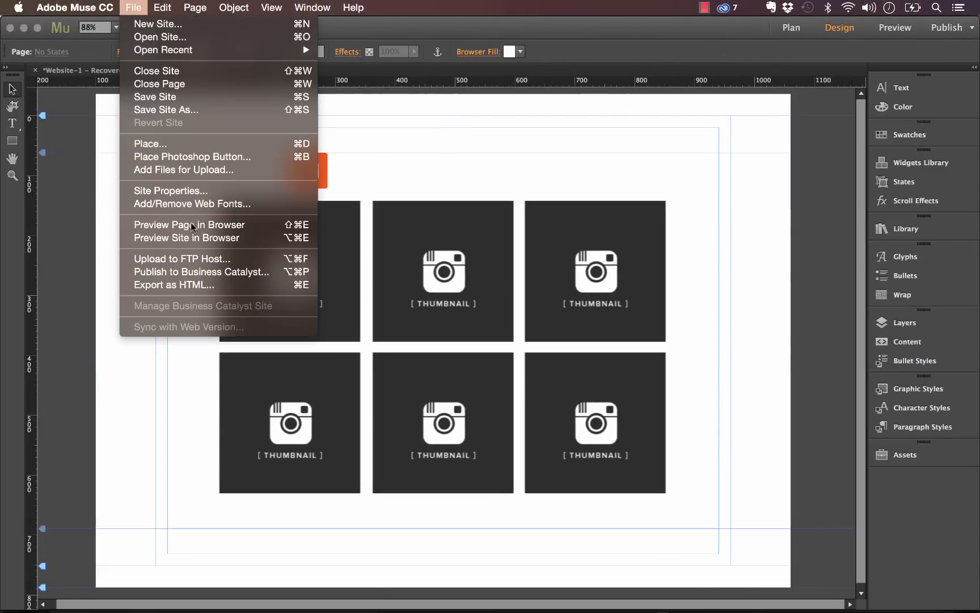
- Preview the updated page in Firefox and scroll through the MuseThemes template photos
left_click(189, 225)
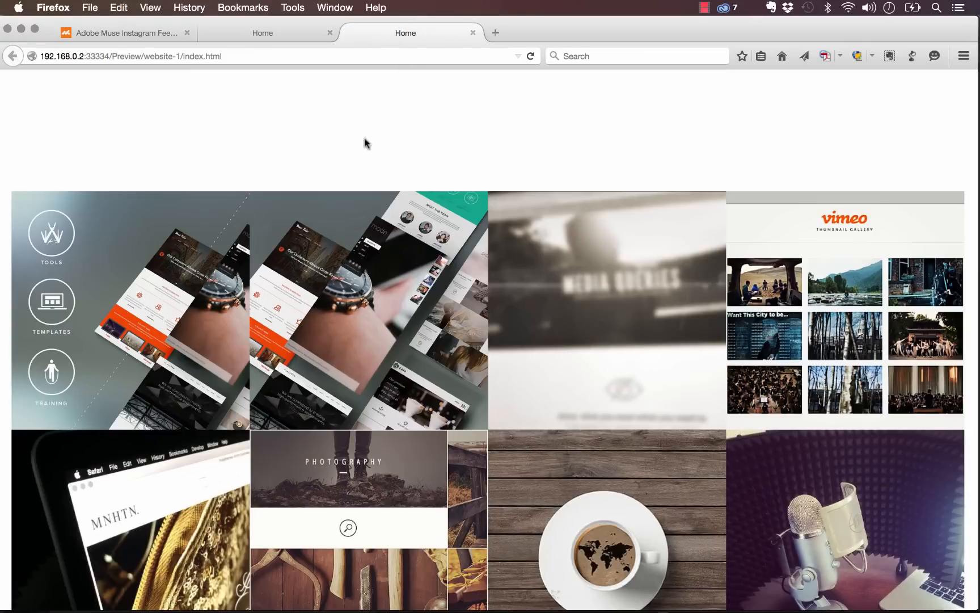
scroll("down", 3)
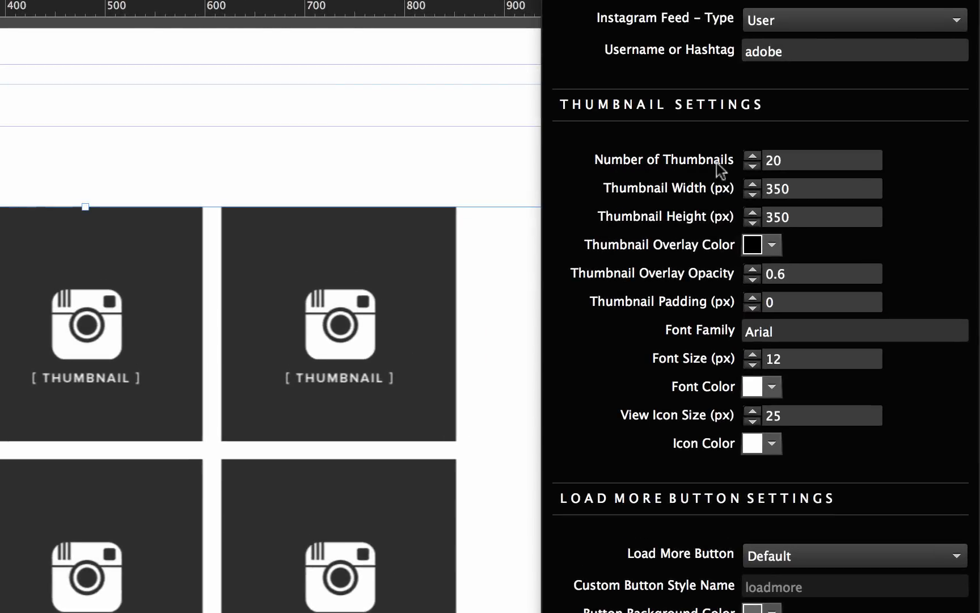
left_click(812, 160)
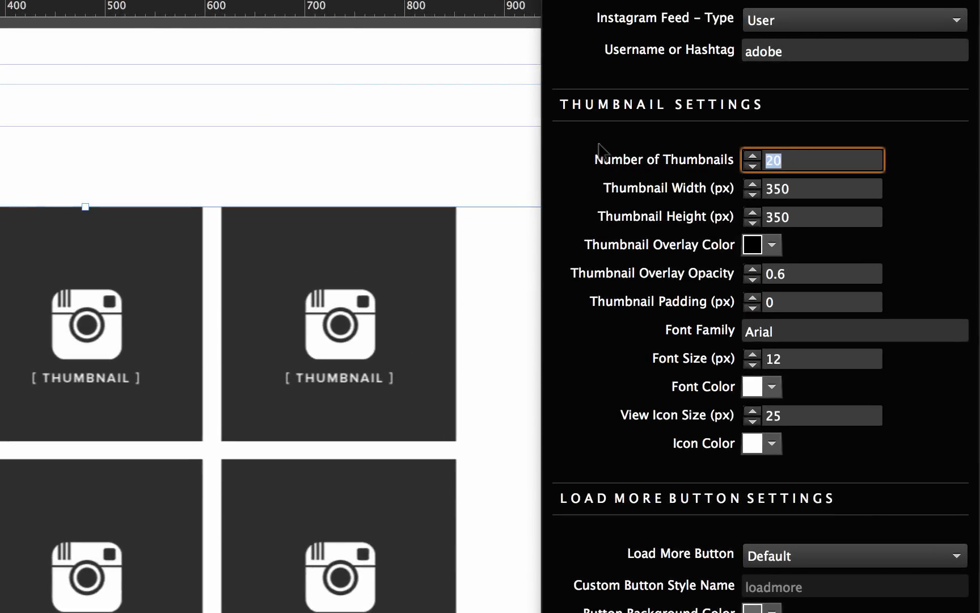
mouse_move(653, 170)
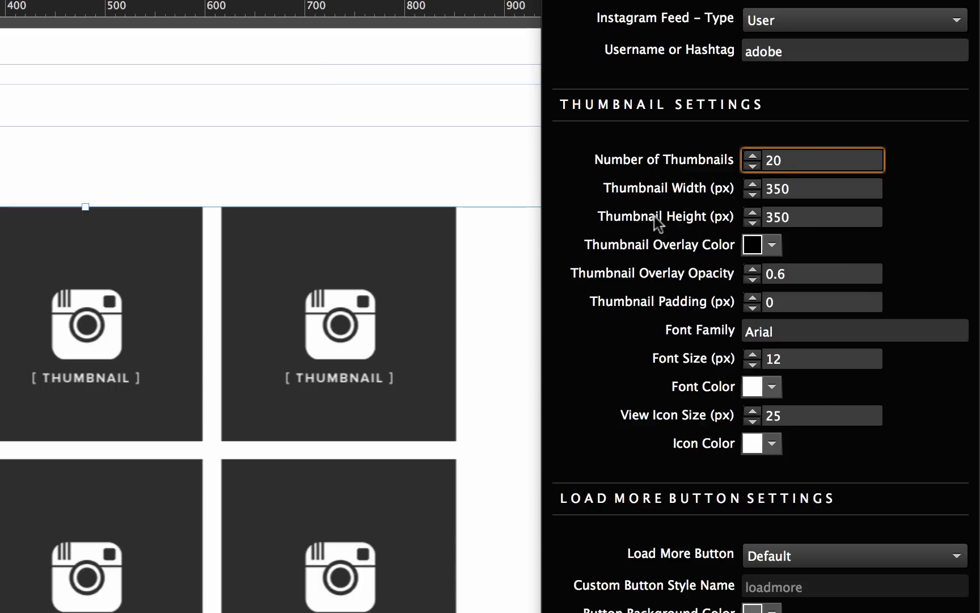
mouse_move(605, 195)
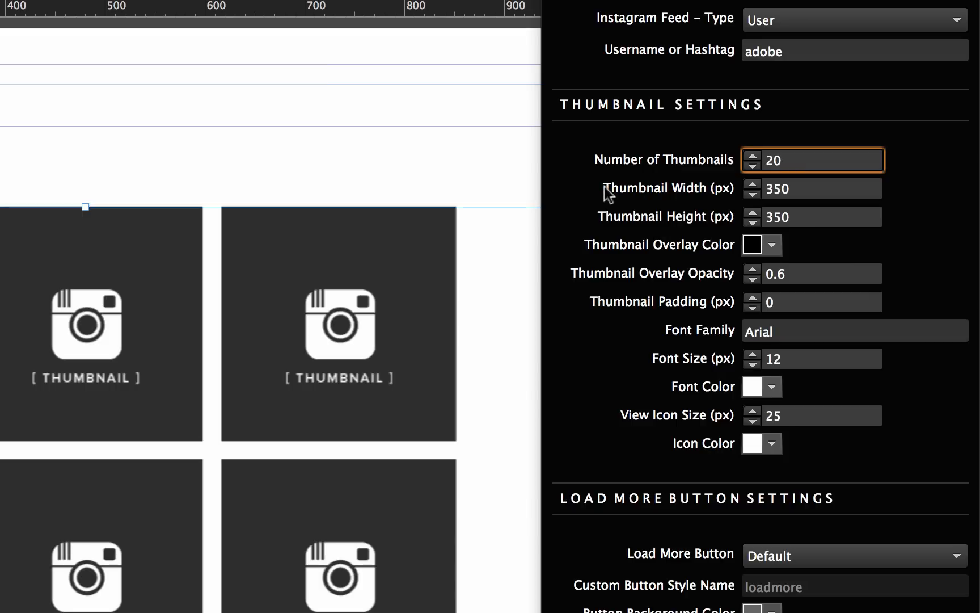
mouse_move(619, 253)
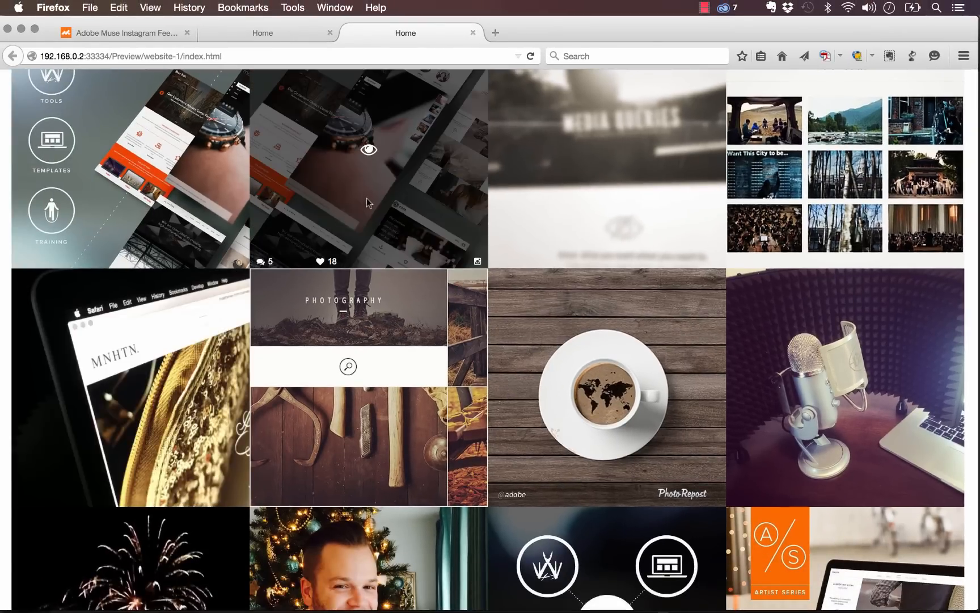
- Scroll the Firefox preview to inspect the gap-free grid and its hover overlays
scroll("down", 3)
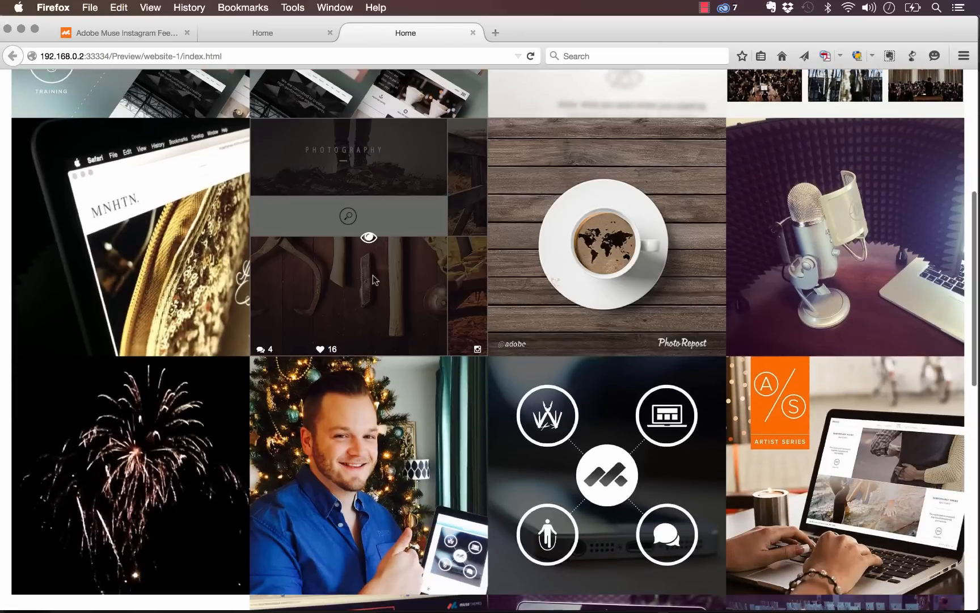
scroll("up", 3)
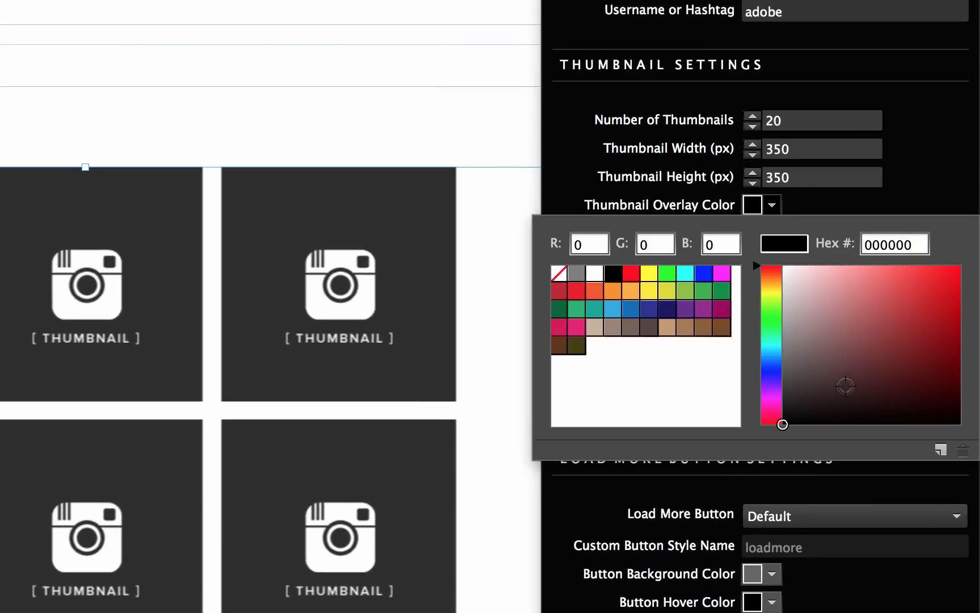
- Keep the black 0.6-opacity overlay and set Thumbnail Padding to 20 px
left_click(895, 244)
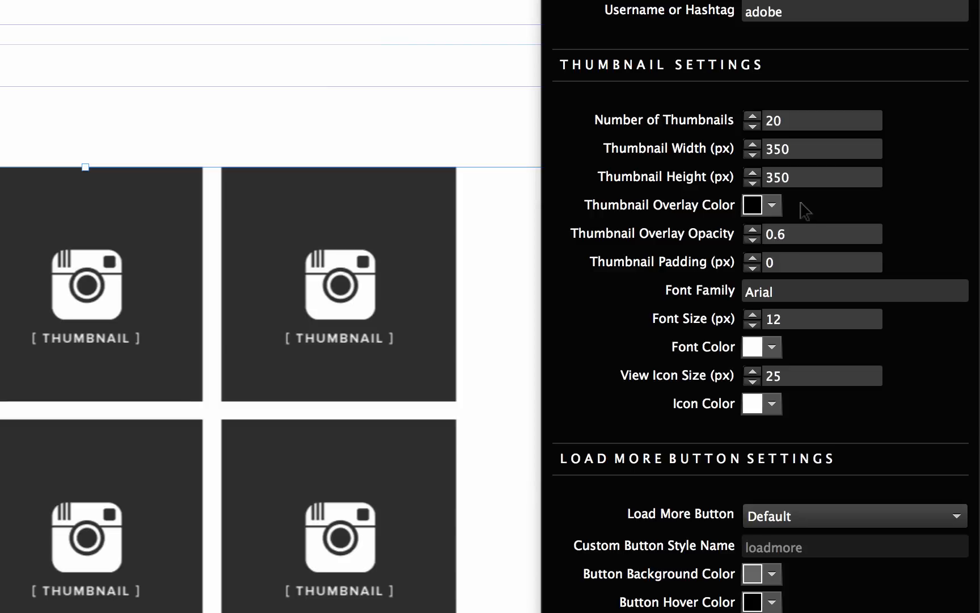
mouse_move(686, 242)
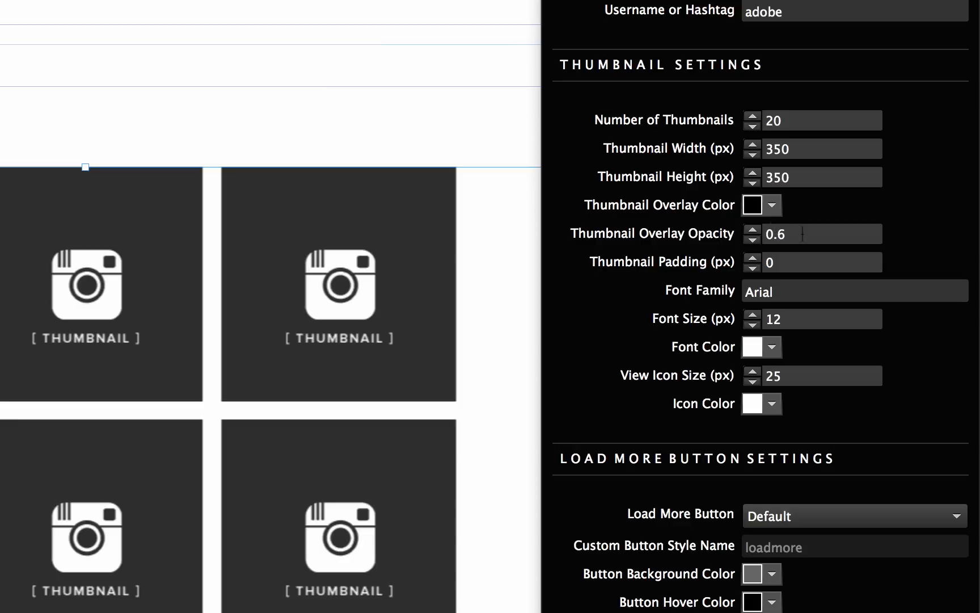
mouse_move(613, 274)
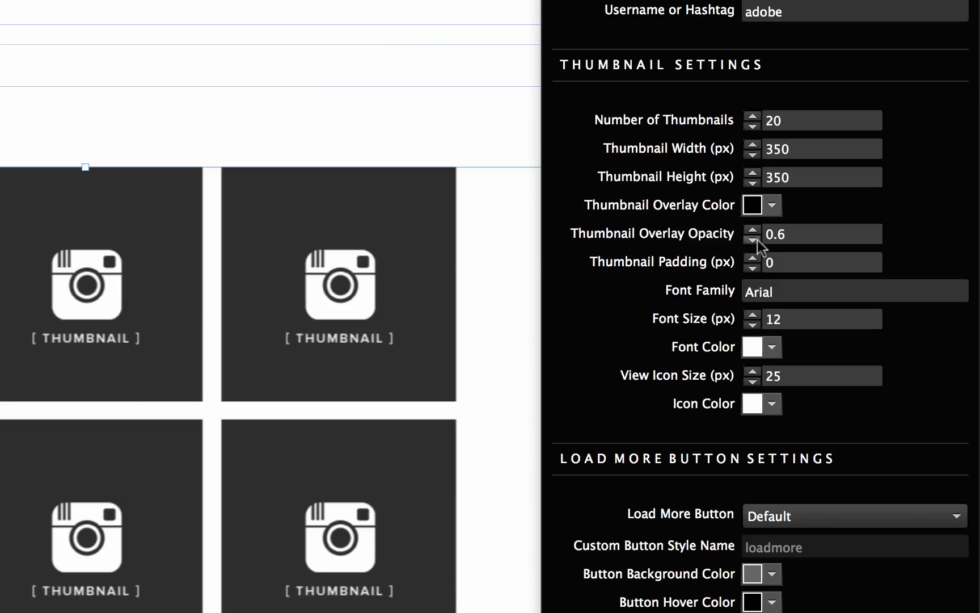
left_click(818, 262)
type("20")
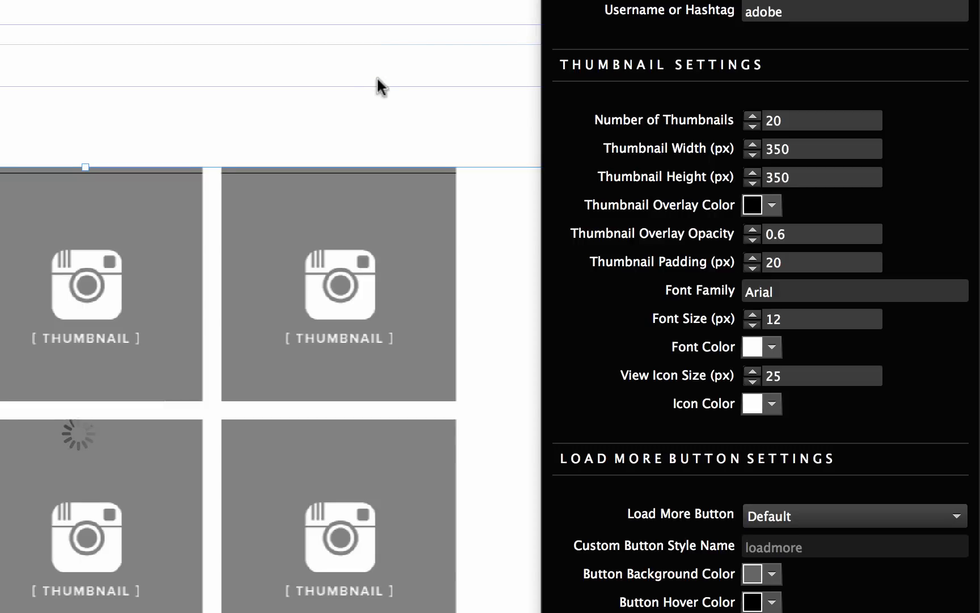
- Preview the spaced three-column grid in Firefox, then return to Muse
left_click(131, 7)
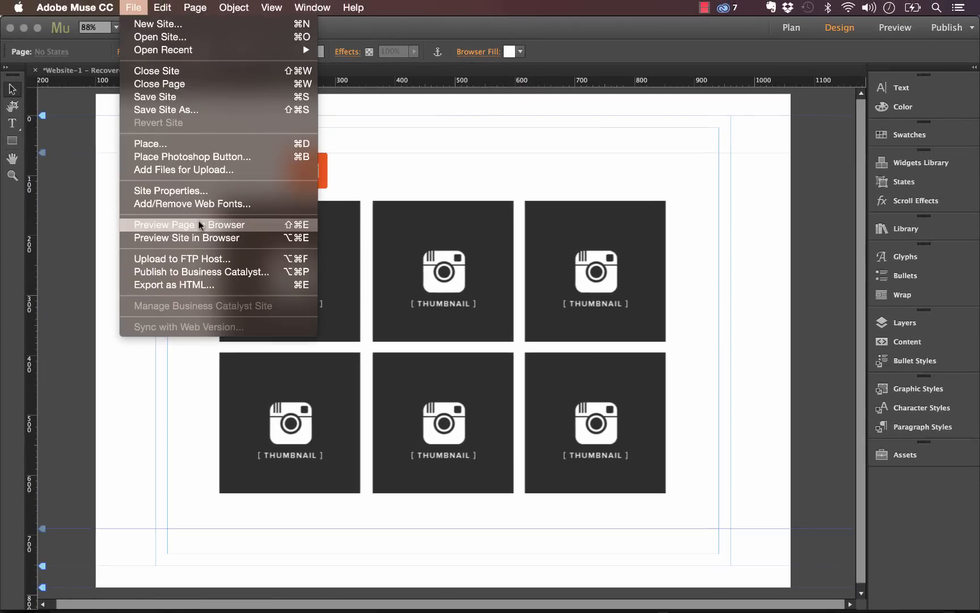
left_click(164, 225)
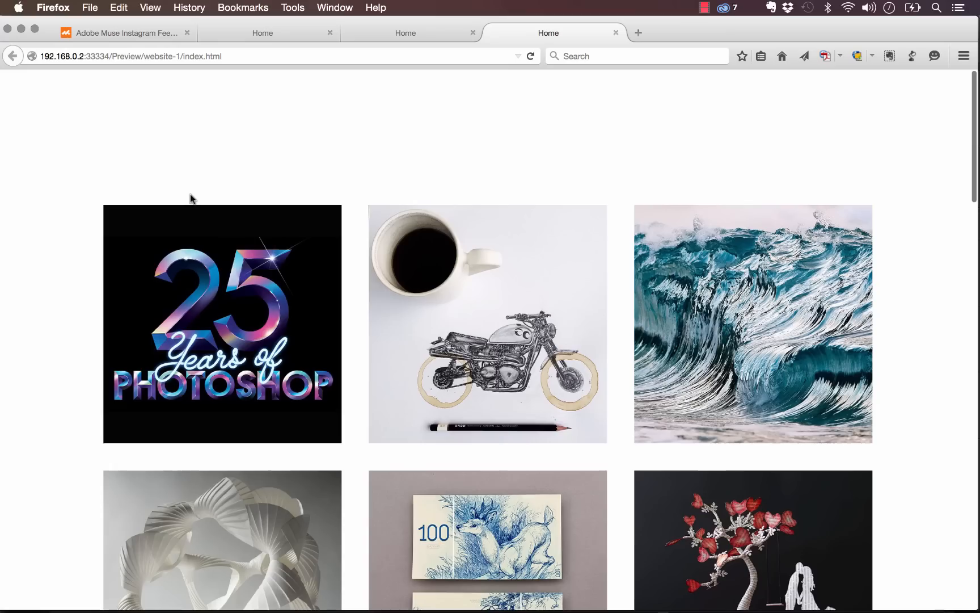
mouse_move(638, 149)
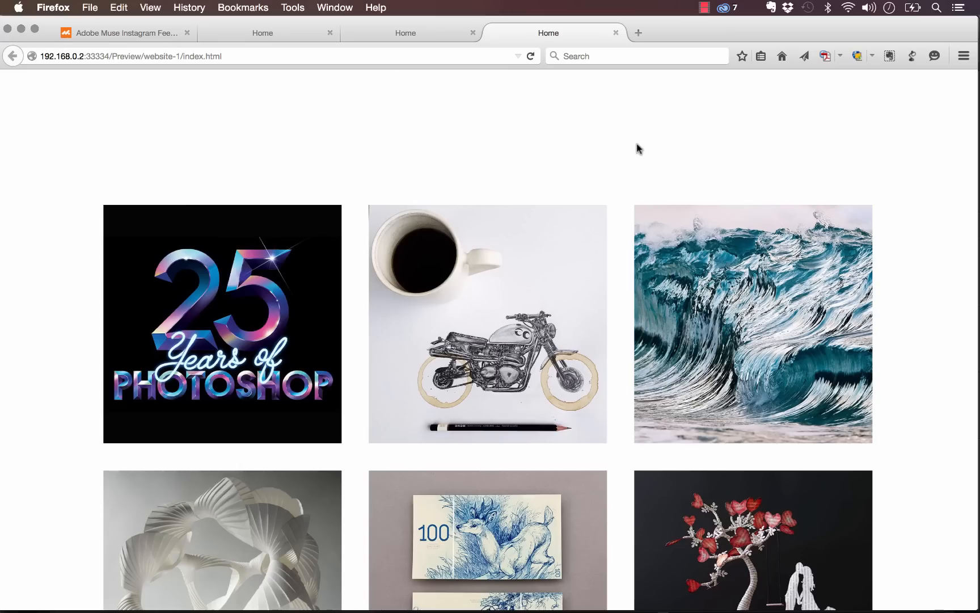
scroll("down", 3)
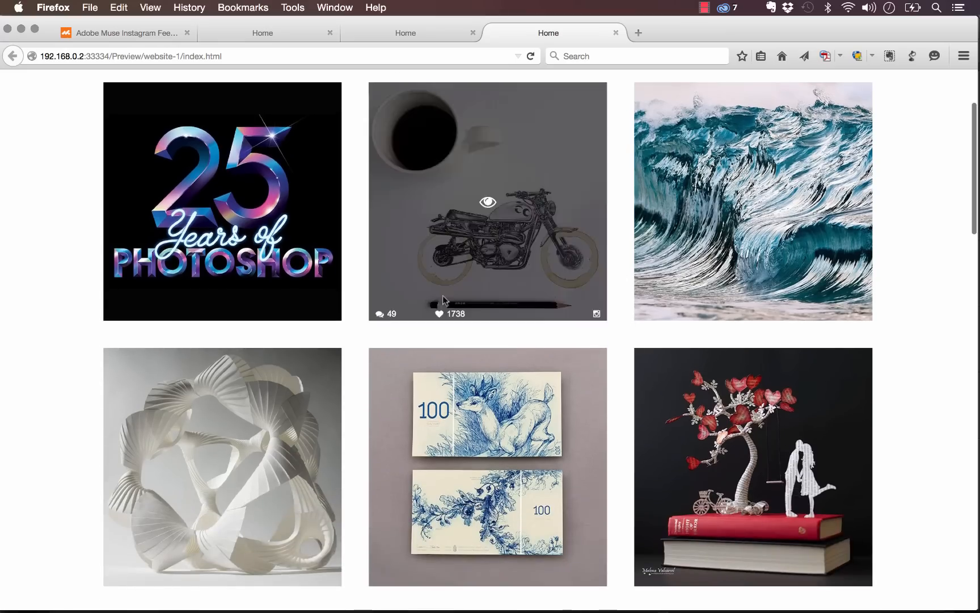
scroll("down", 3)
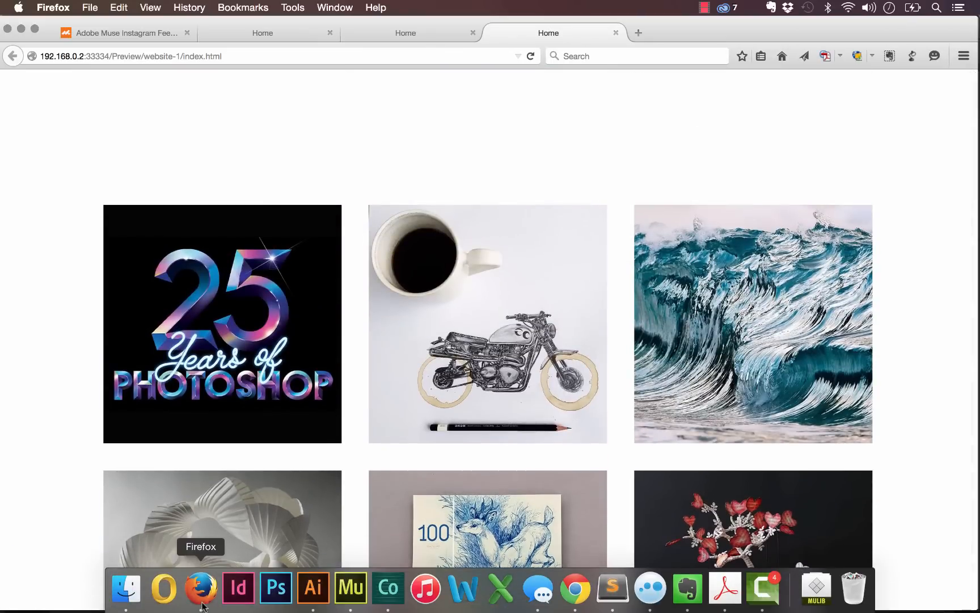
left_click(351, 588)
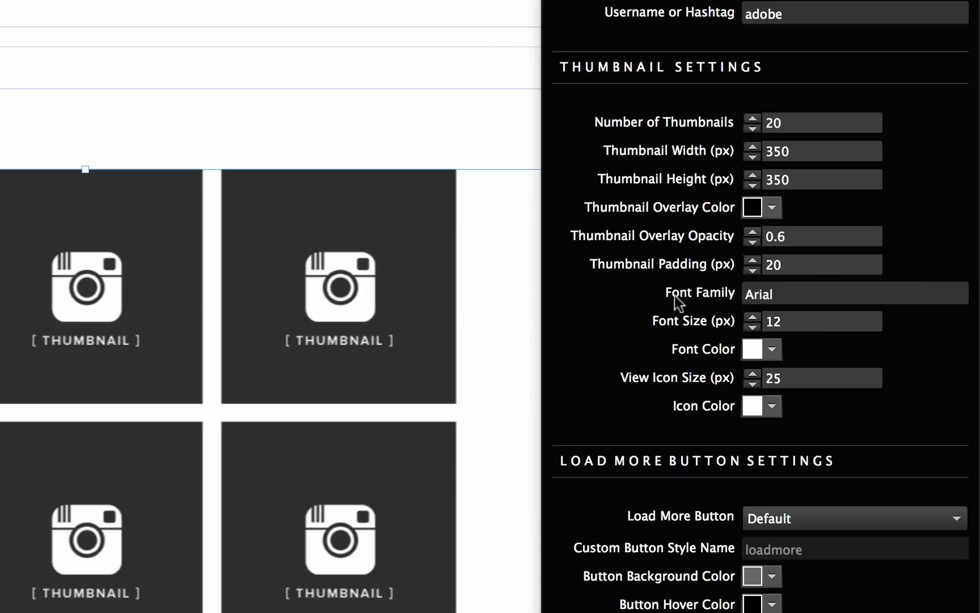
- Set the thumbnail font family to montserrat and pick a new font colour
left_click(855, 293)
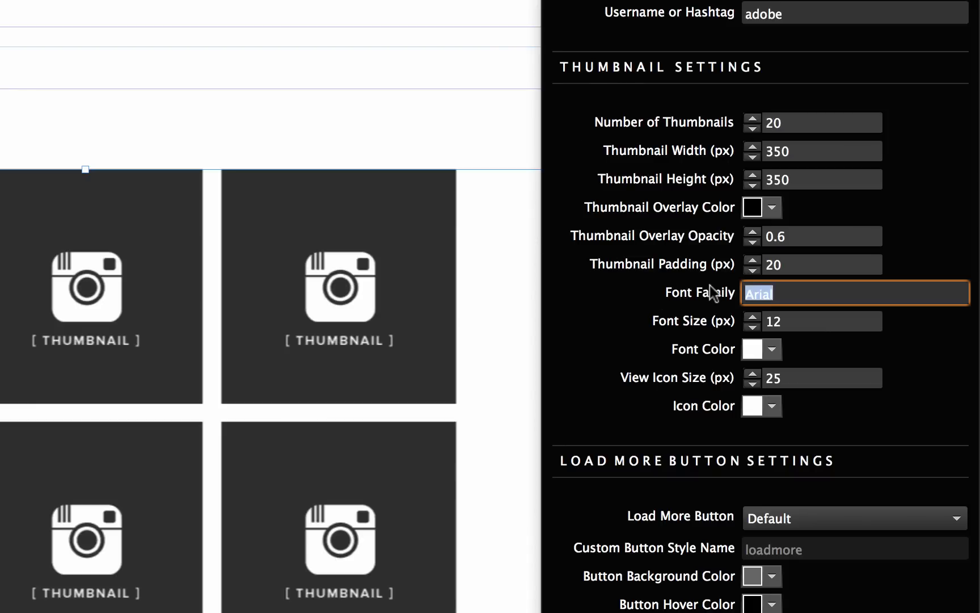
type("montserrat")
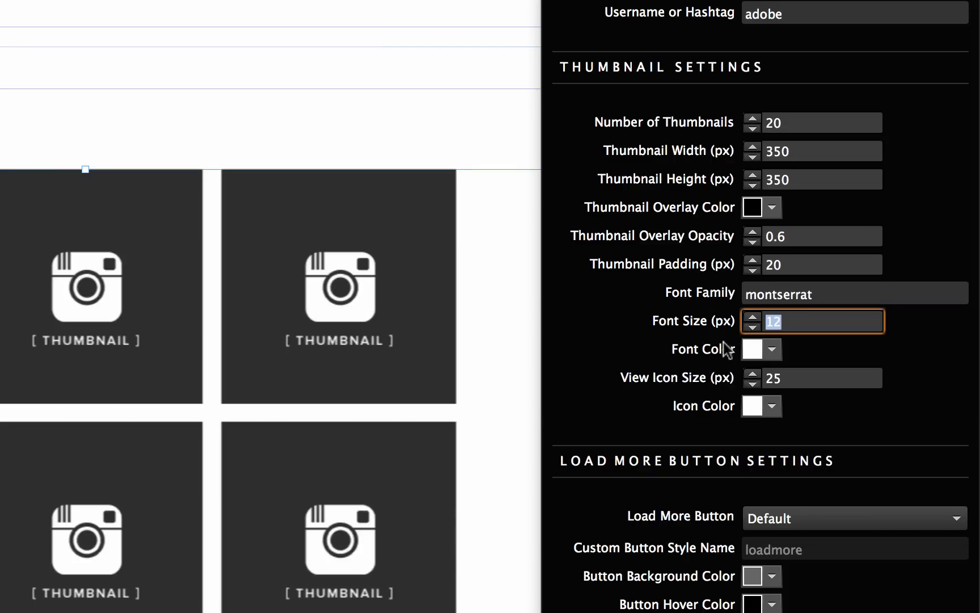
left_click(771, 349)
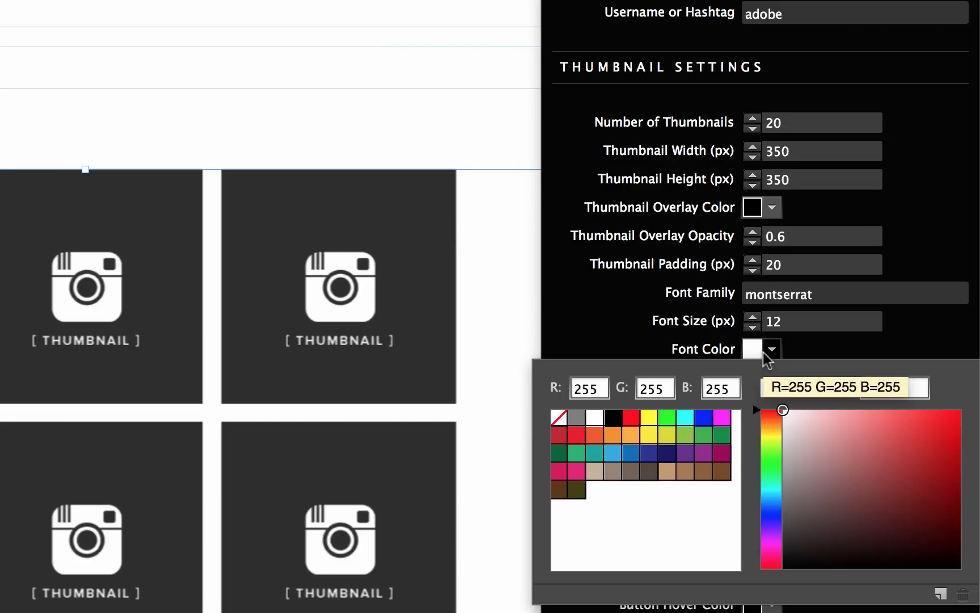
left_click_drag(783, 410, 783, 489)
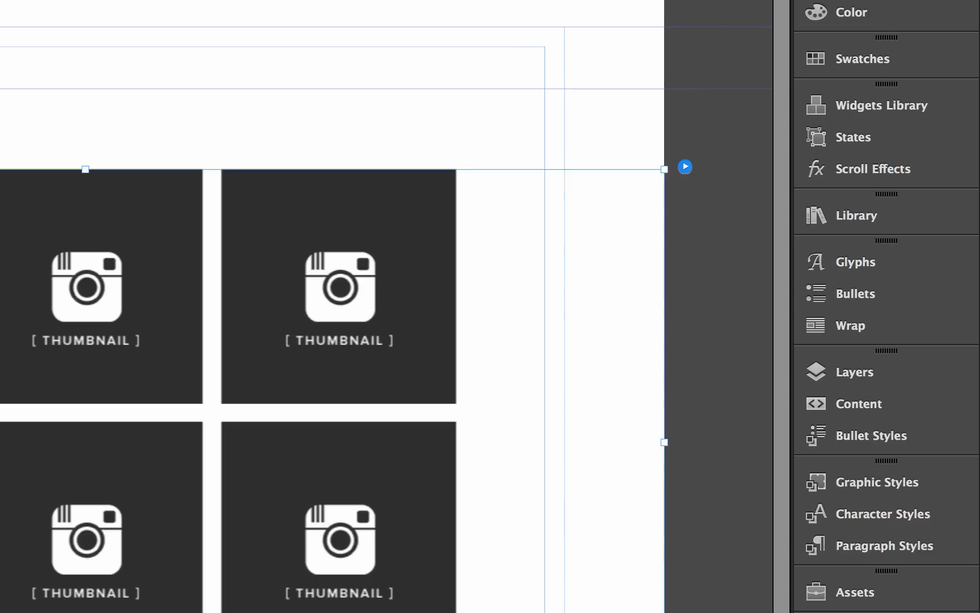
- Preview the page in Firefox with orange counts, and close a captioned lightbox photo
left_click(126, 8)
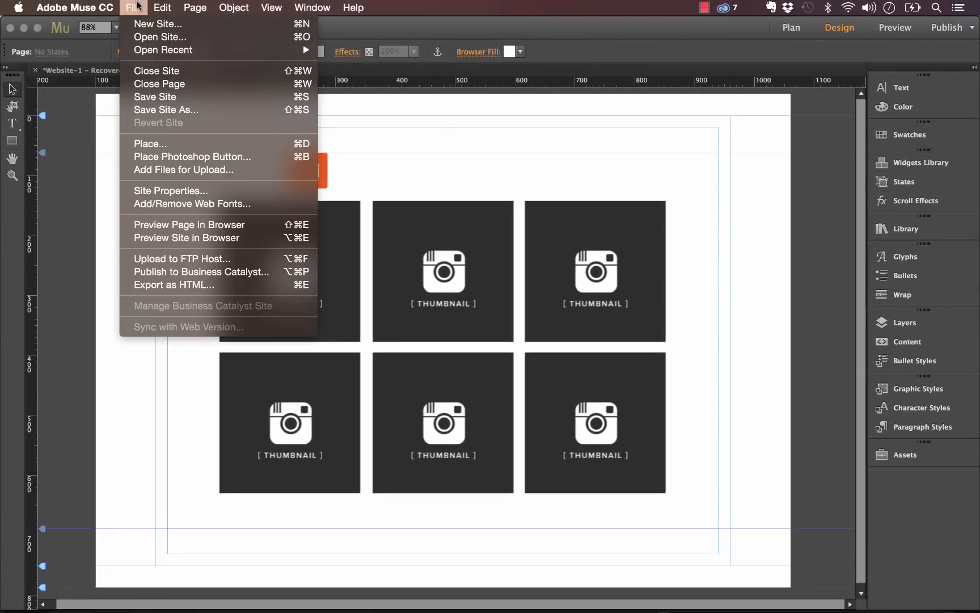
left_click(189, 225)
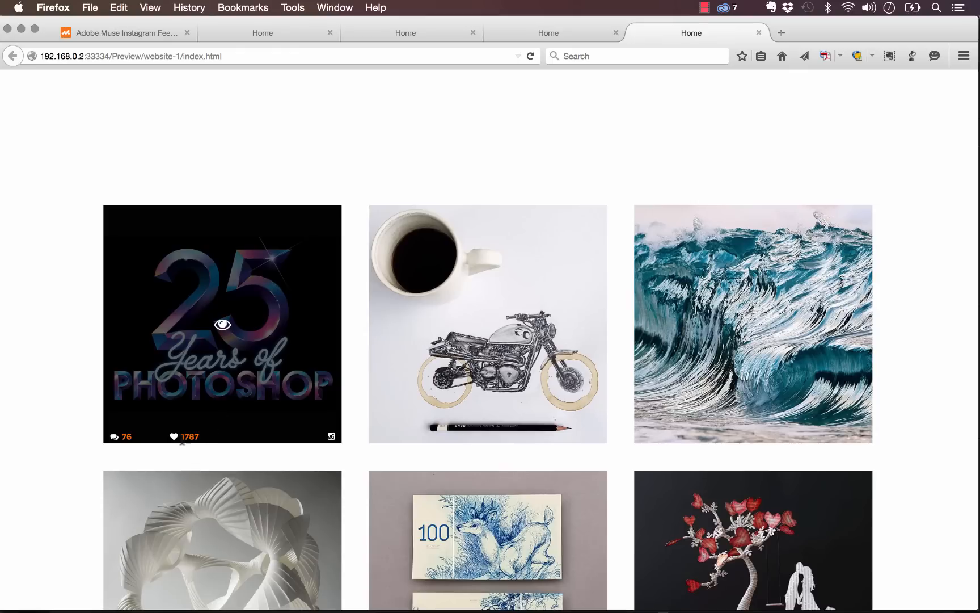
scroll("down", 3)
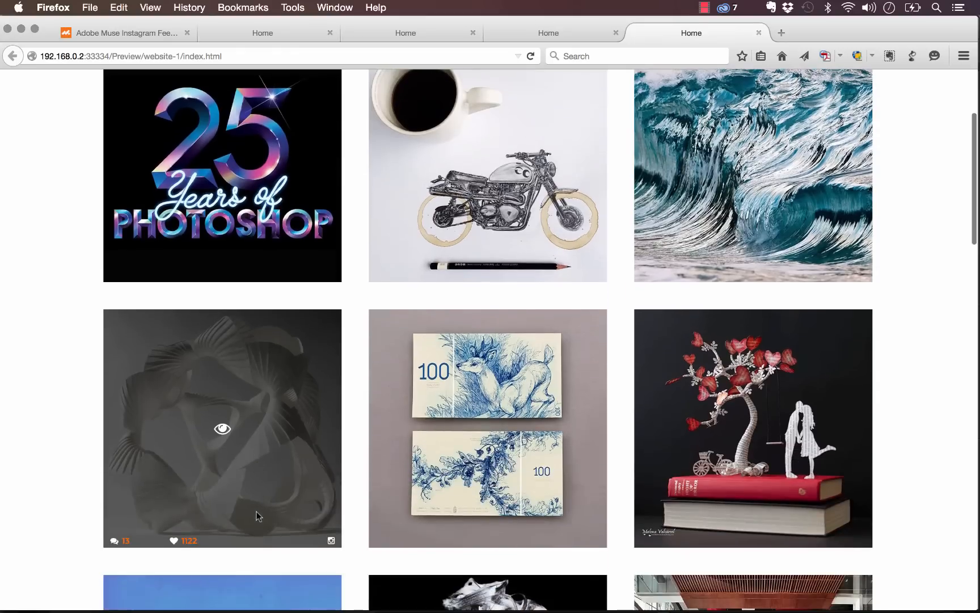
scroll("down", 3)
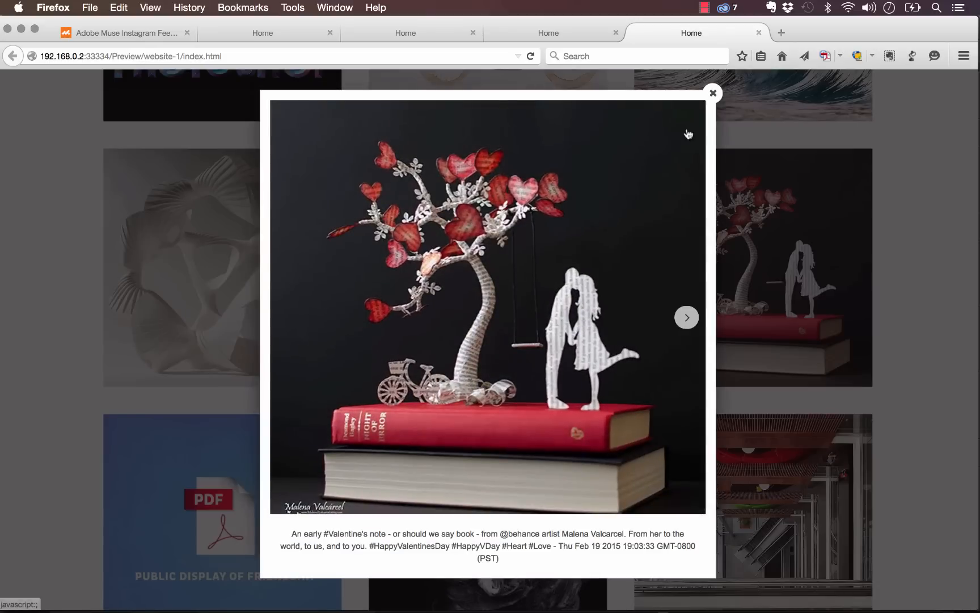
left_click(713, 92)
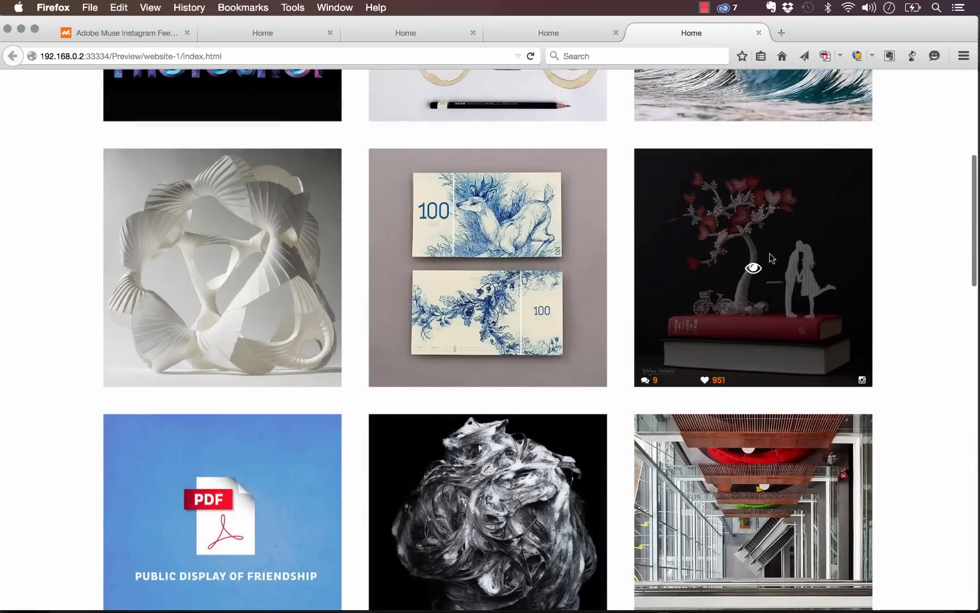
left_click(350, 587)
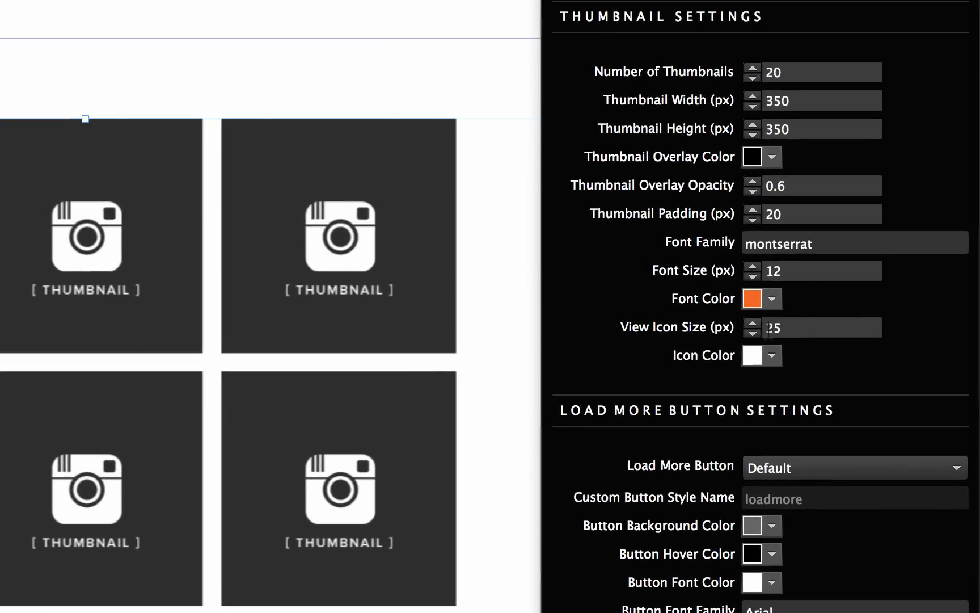
mouse_move(770, 356)
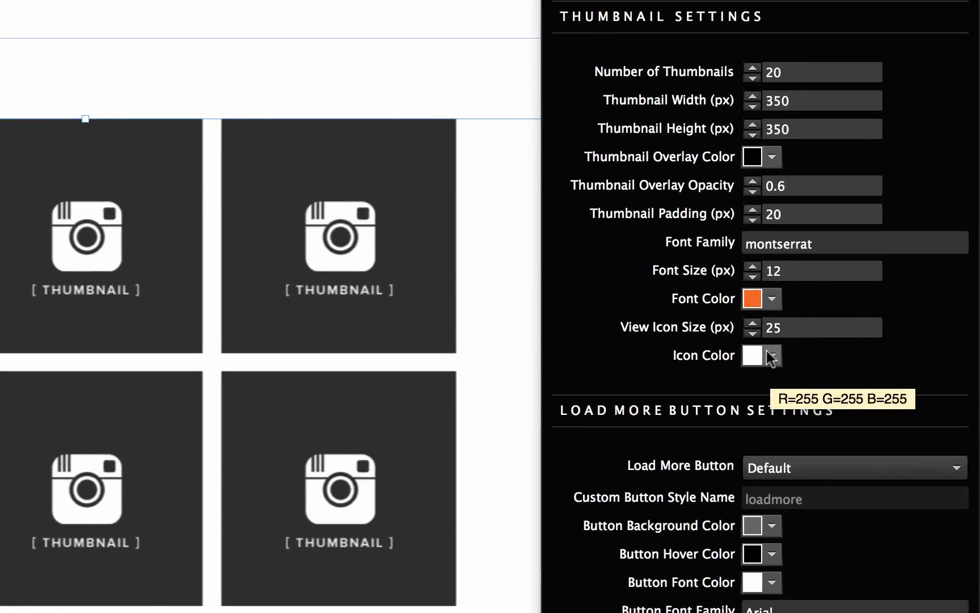
mouse_move(574, 405)
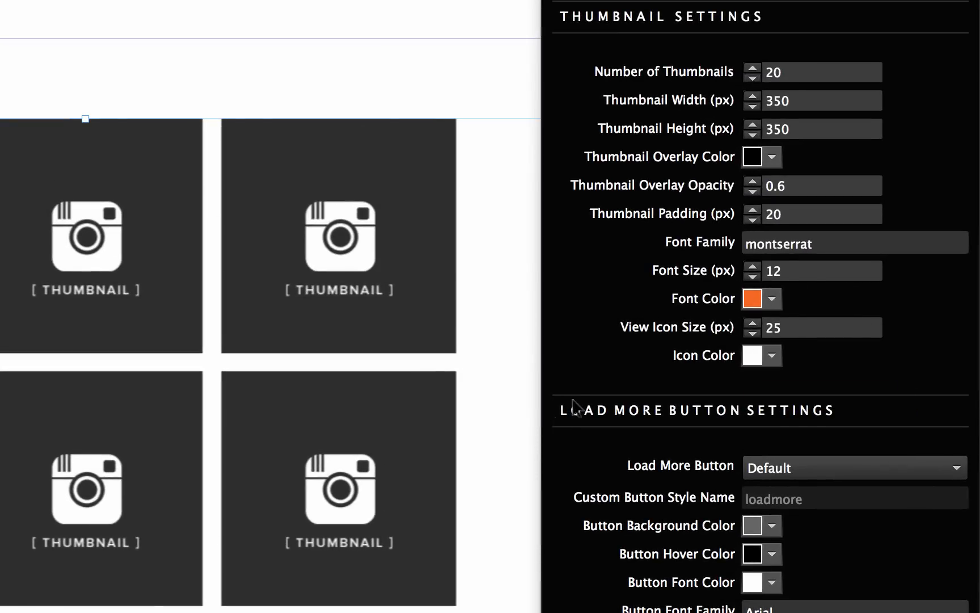
mouse_move(779, 441)
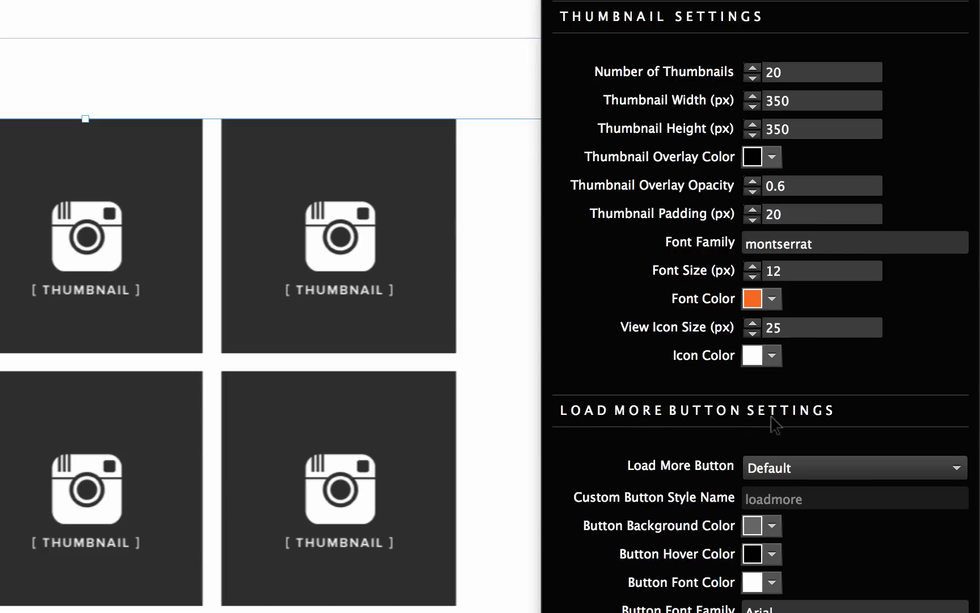
- Place a State Button widget from the Buttons library below the Instagram Feed grid
scroll("down", 3)
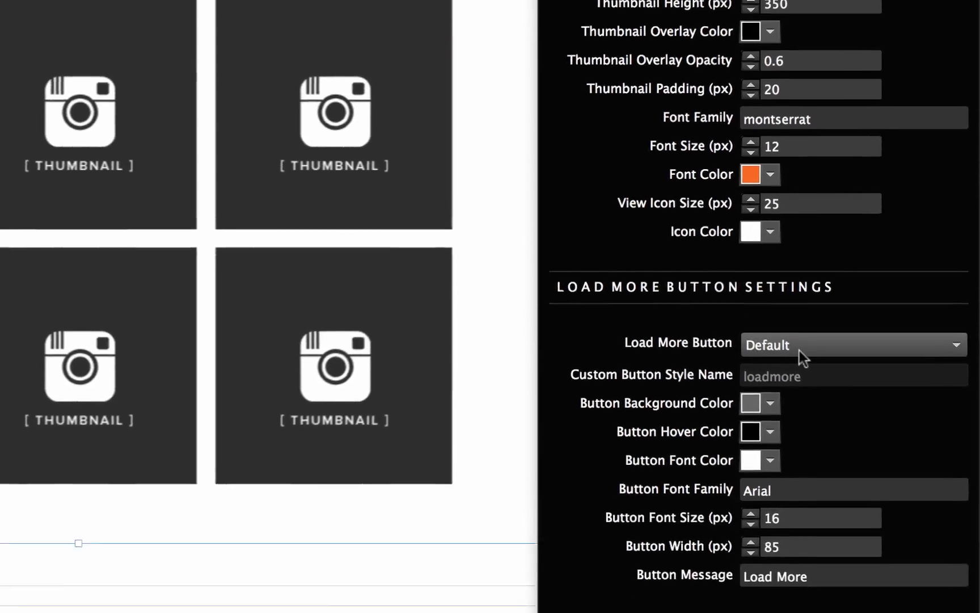
scroll("down", 3)
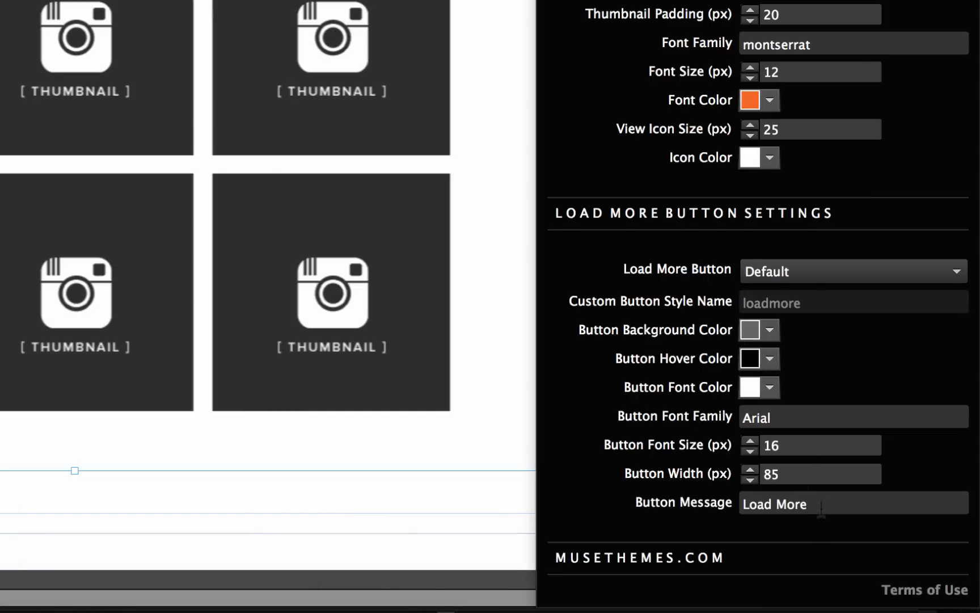
mouse_move(808, 323)
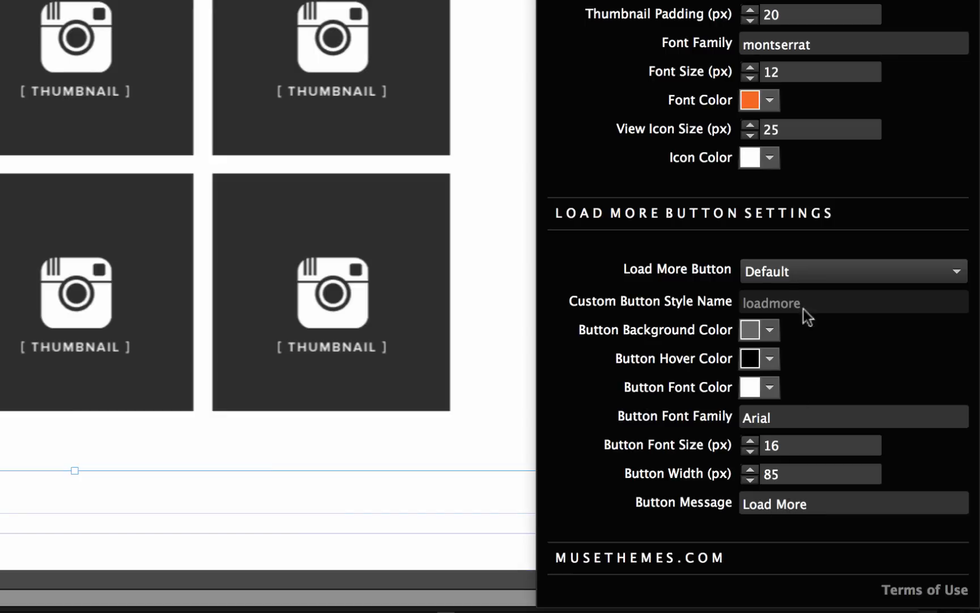
left_click(853, 272)
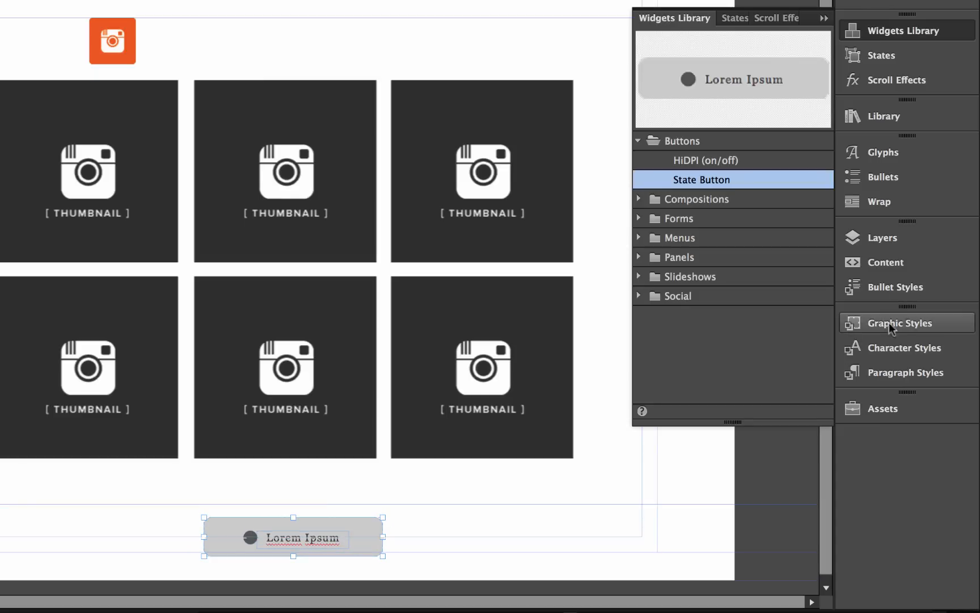
- Save the button's appearance as a graphic style named 'load', then preview the site in the browser
left_click(899, 323)
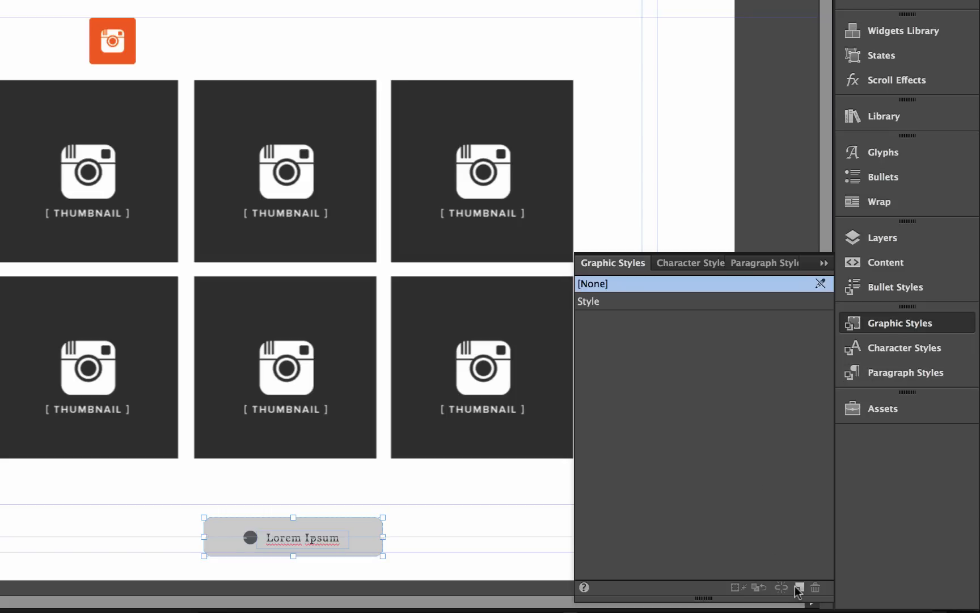
double_click(588, 301)
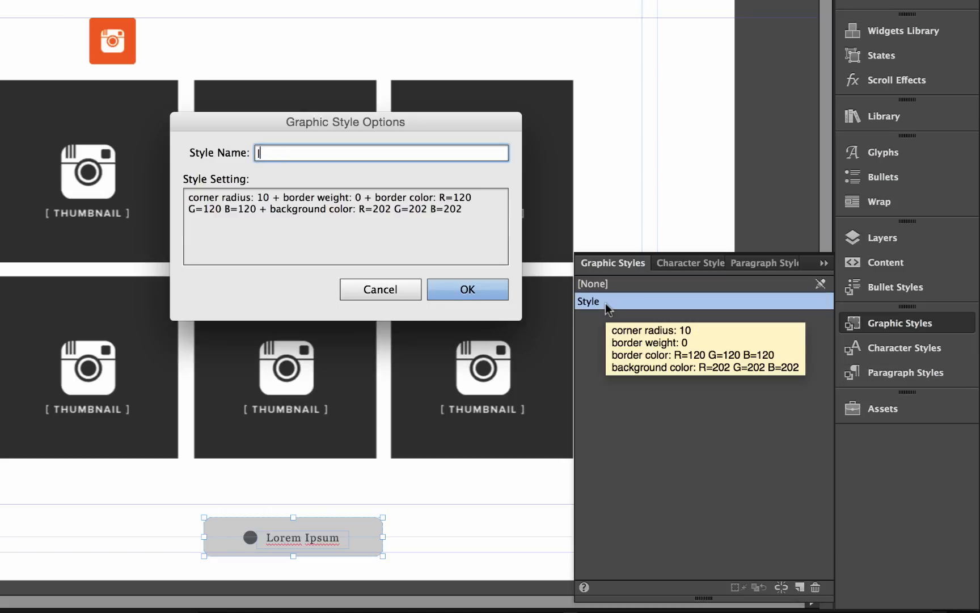
left_click(468, 289)
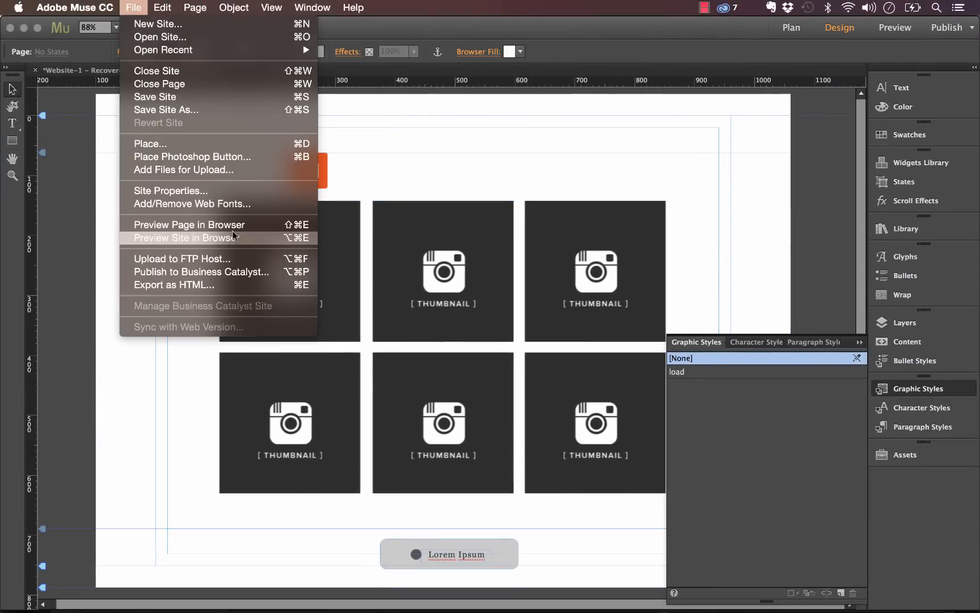
left_click(186, 237)
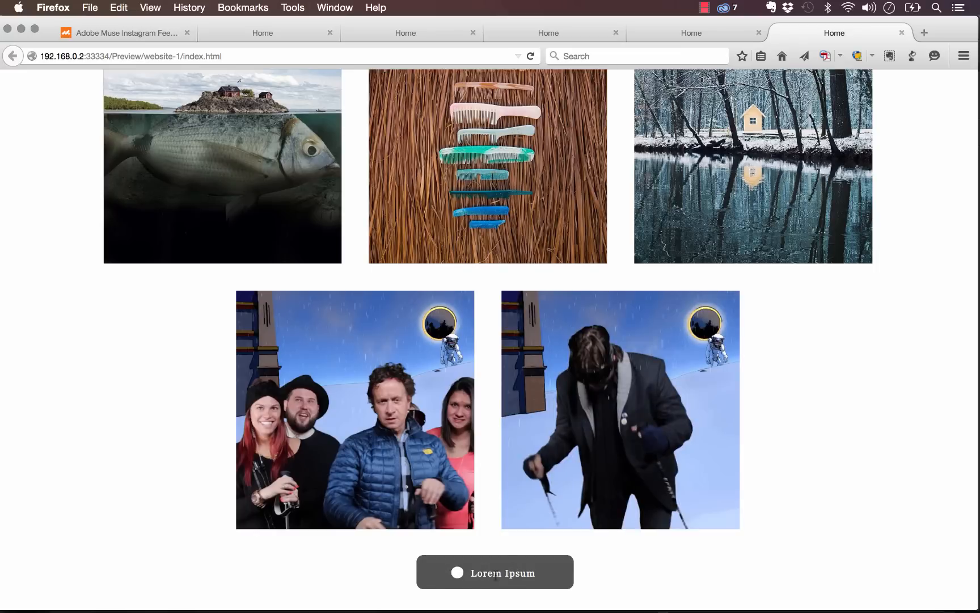
mouse_move(560, 578)
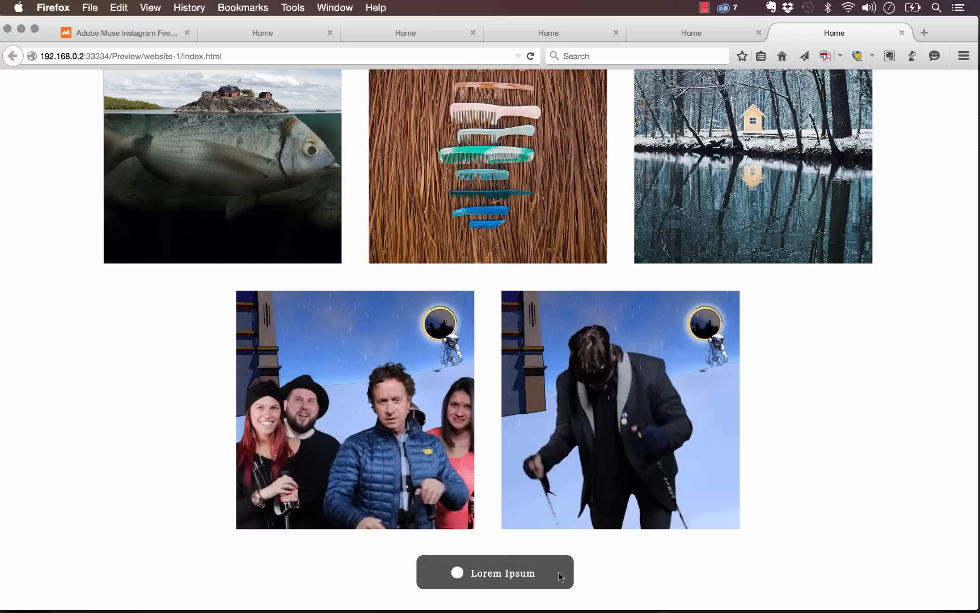
- Scroll the Firefox preview to see the extra Instagram photos the button loads
scroll("down", 3)
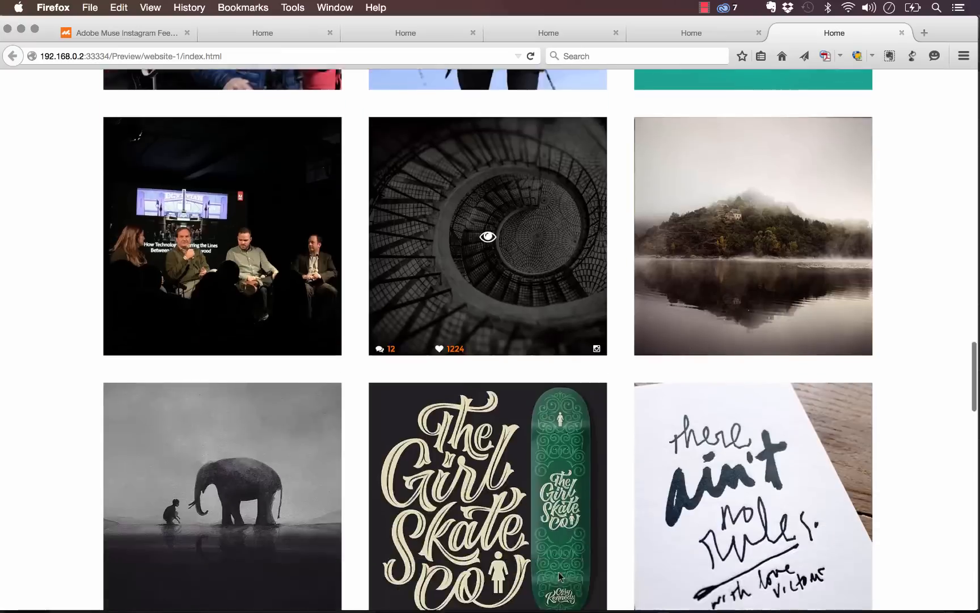
scroll("down", 3)
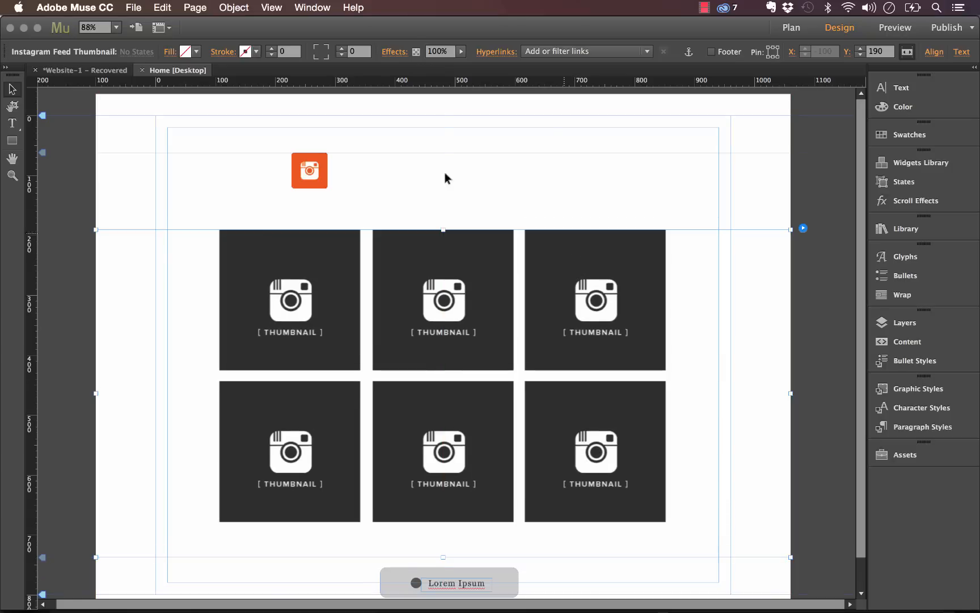
- Open the Lightbox Options of the orange Instagram Feed Lightbox widget
left_click(309, 171)
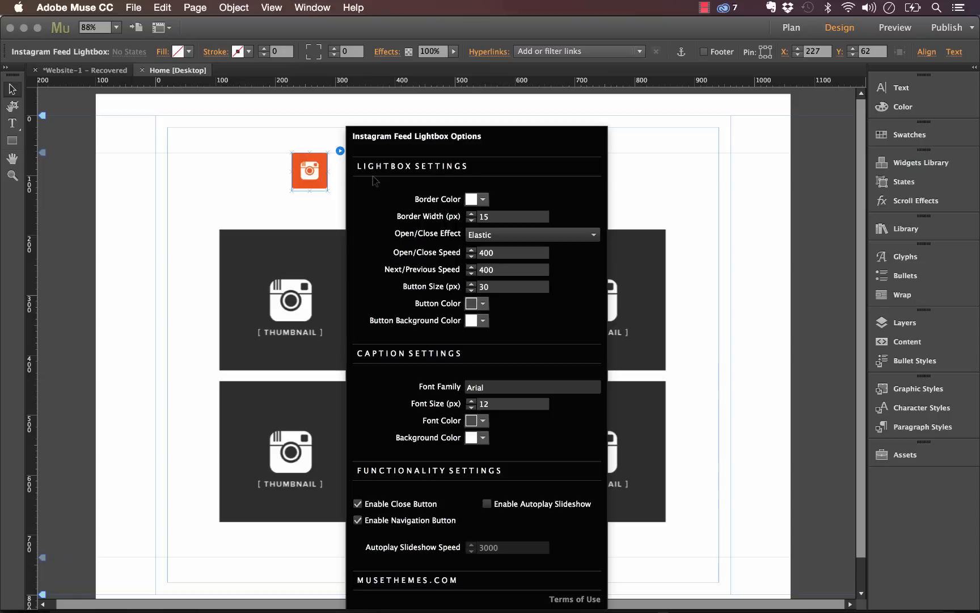
mouse_move(408, 217)
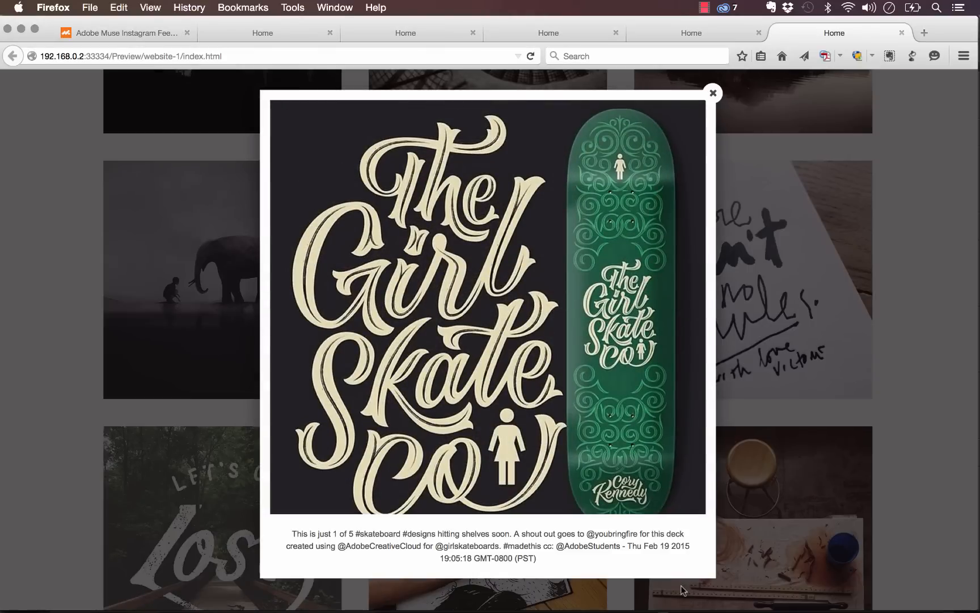
mouse_move(348, 587)
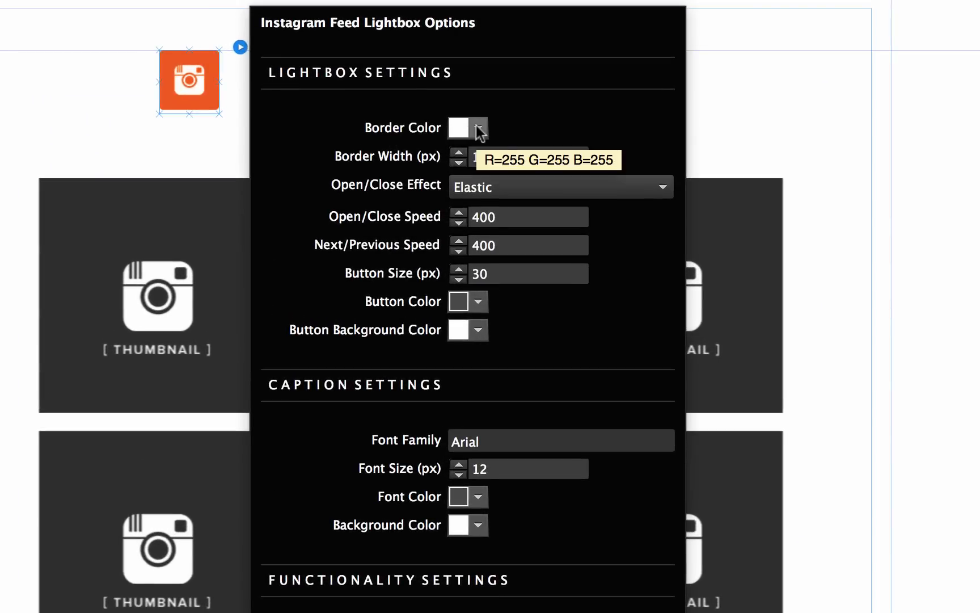
- Set lightbox border width to 25 px and button size to 50 px, checking open/close effects
left_click(459, 152)
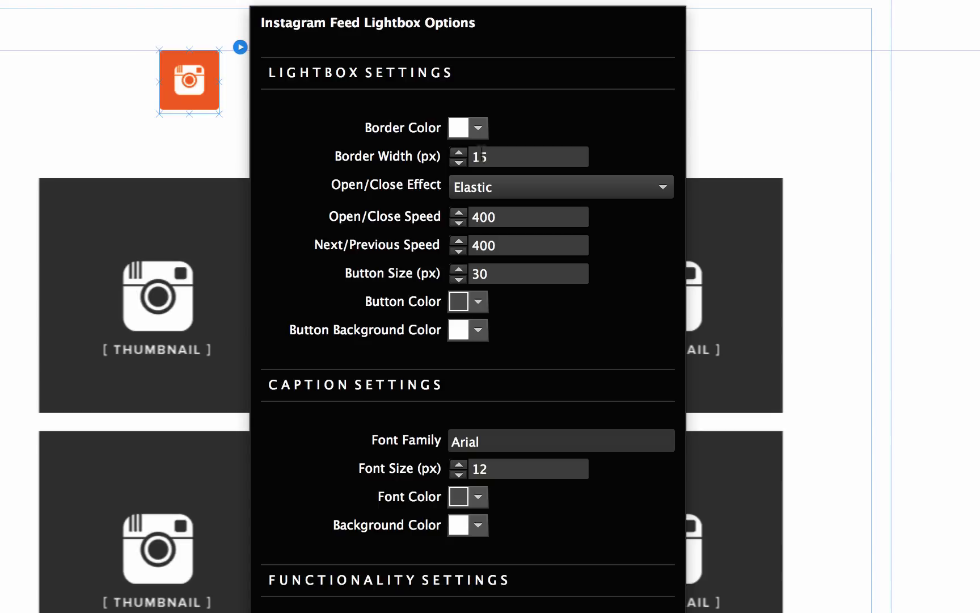
left_click(517, 157)
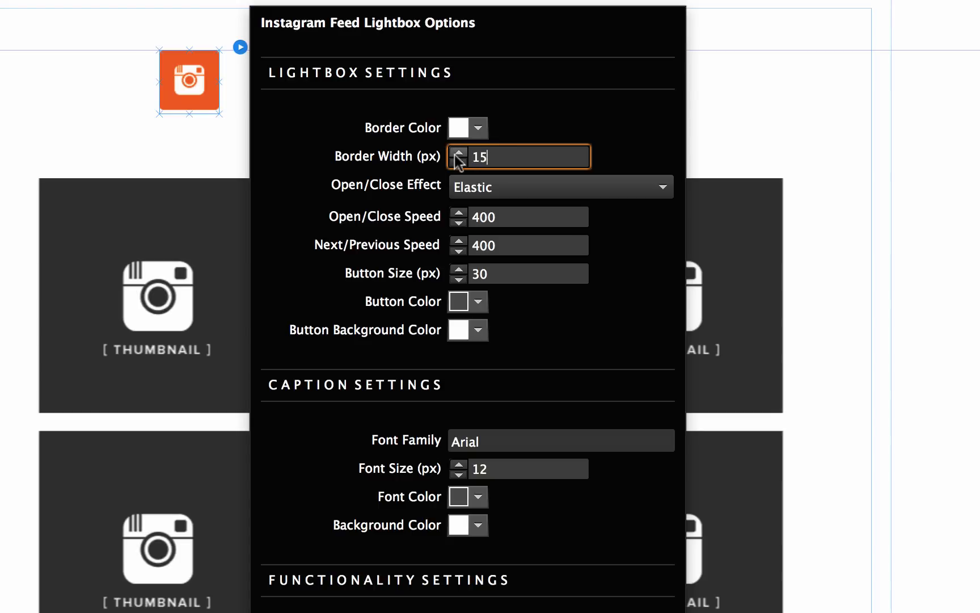
left_click(459, 152)
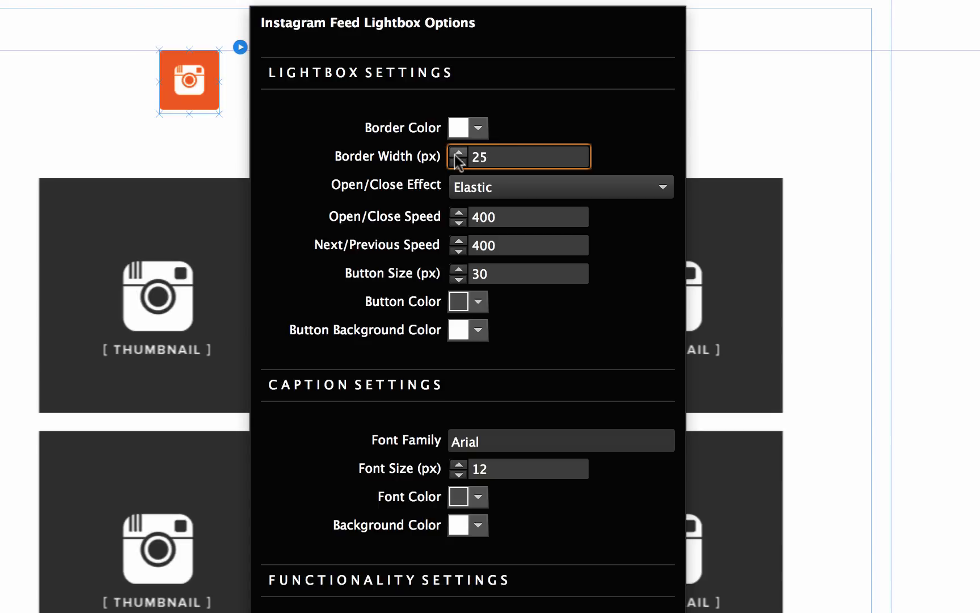
left_click(561, 187)
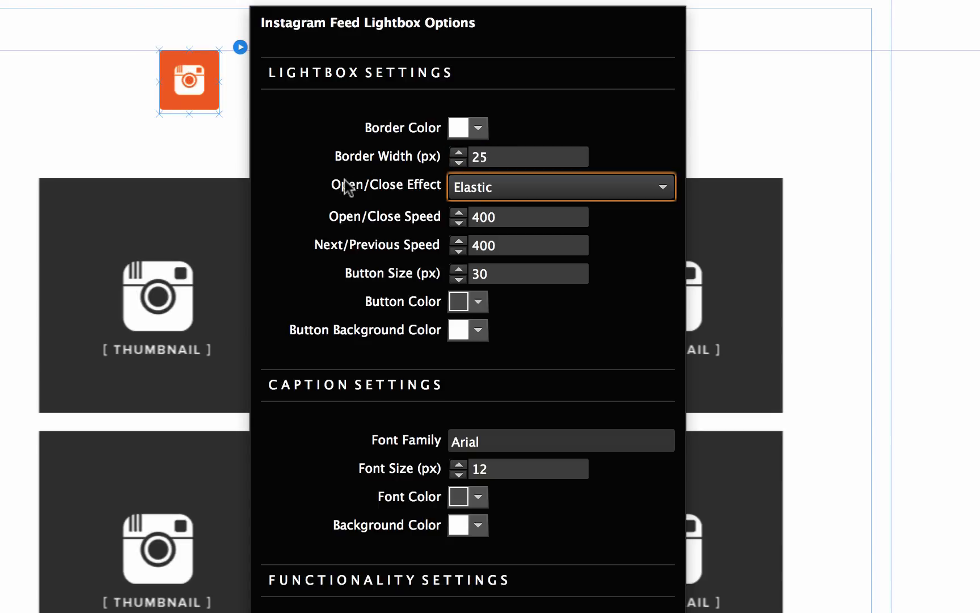
left_click(561, 187)
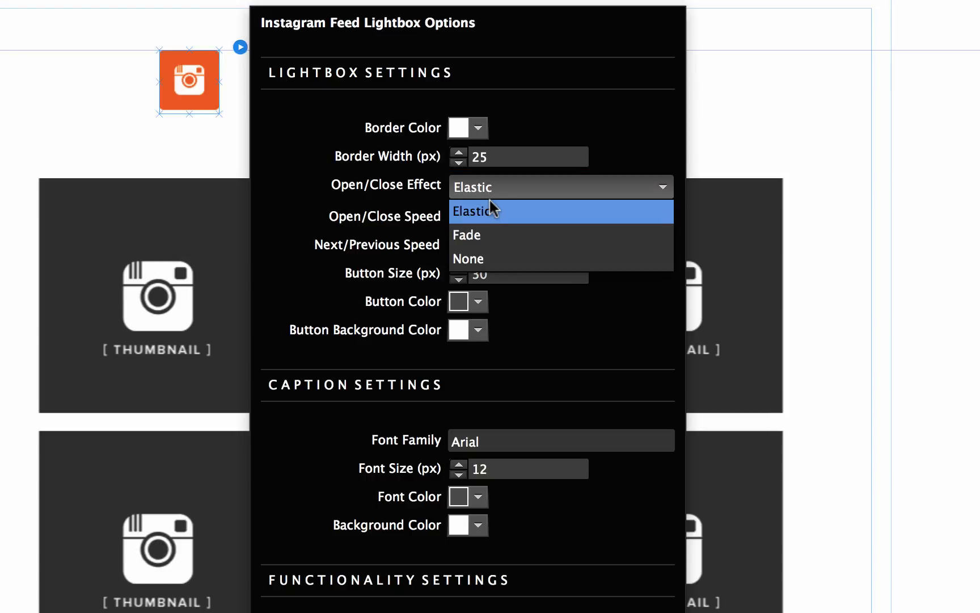
mouse_move(481, 240)
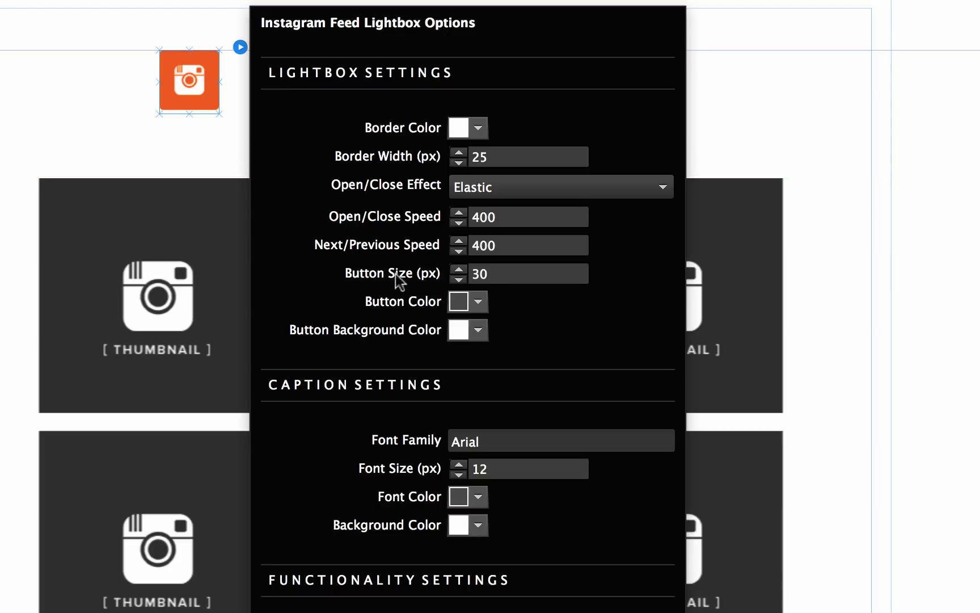
mouse_move(359, 285)
type("50")
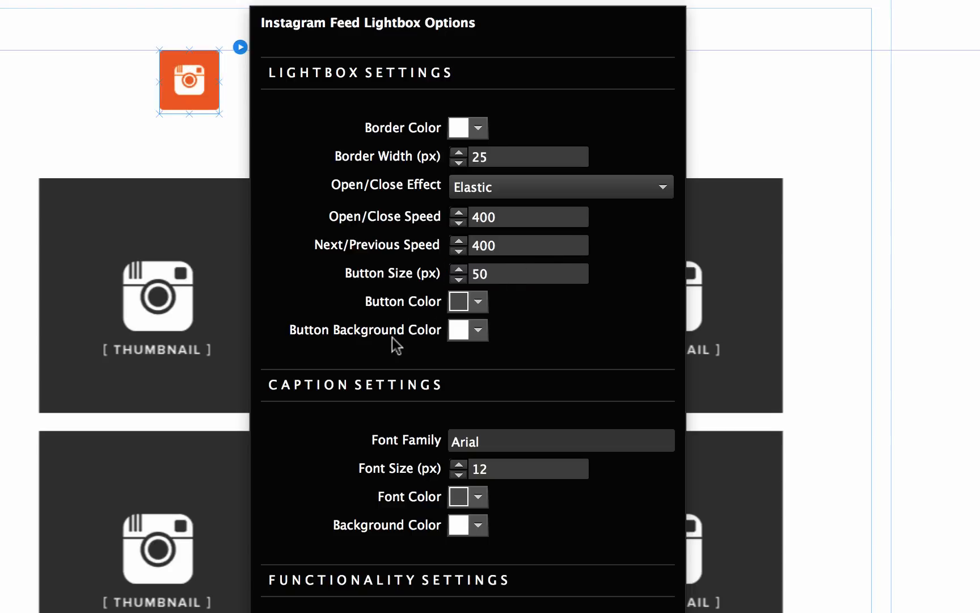
mouse_move(292, 403)
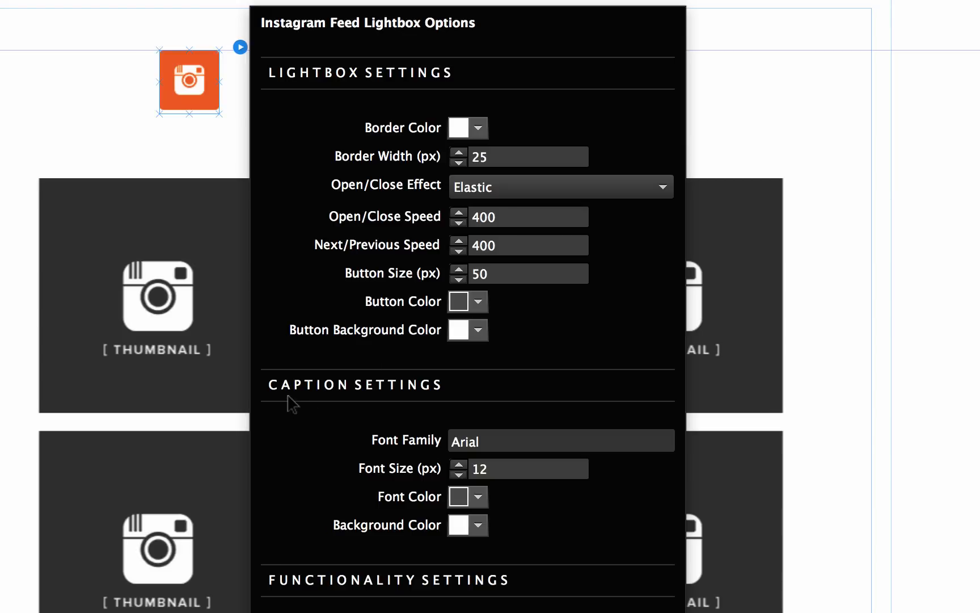
mouse_move(417, 403)
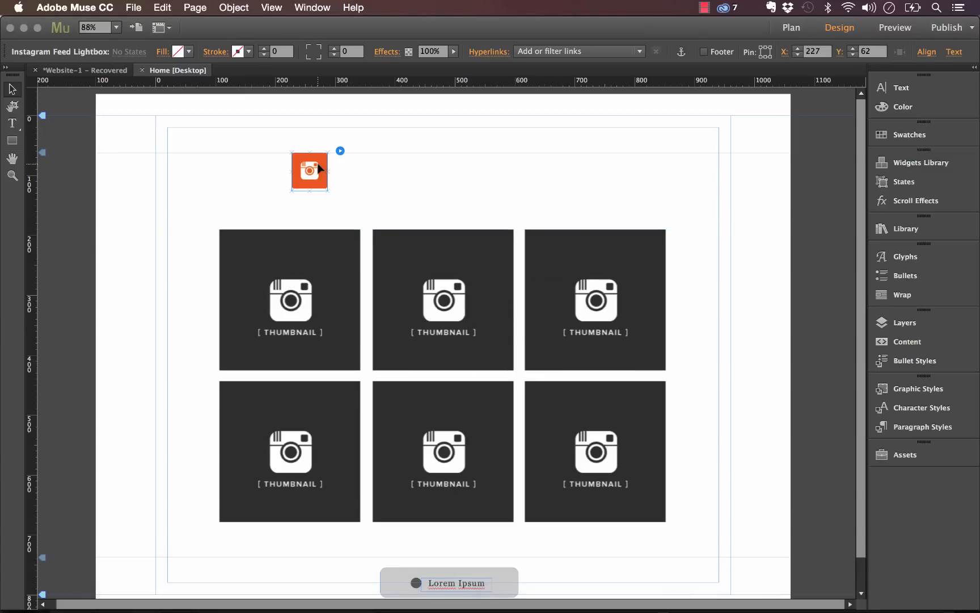
- Enable the lightbox autoplay slideshow at speed 3000 and show border colour choices
left_click(339, 150)
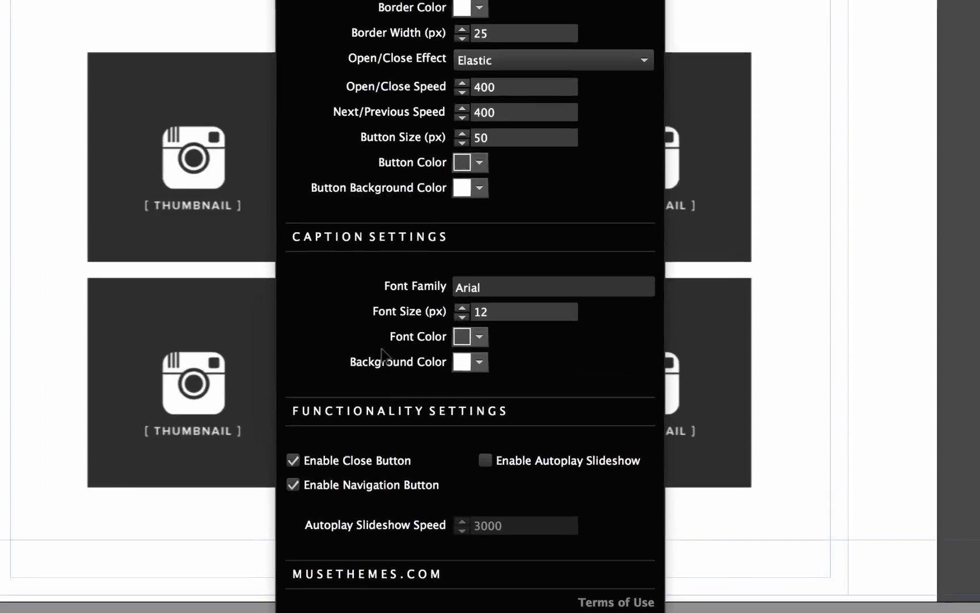
scroll("down", 3)
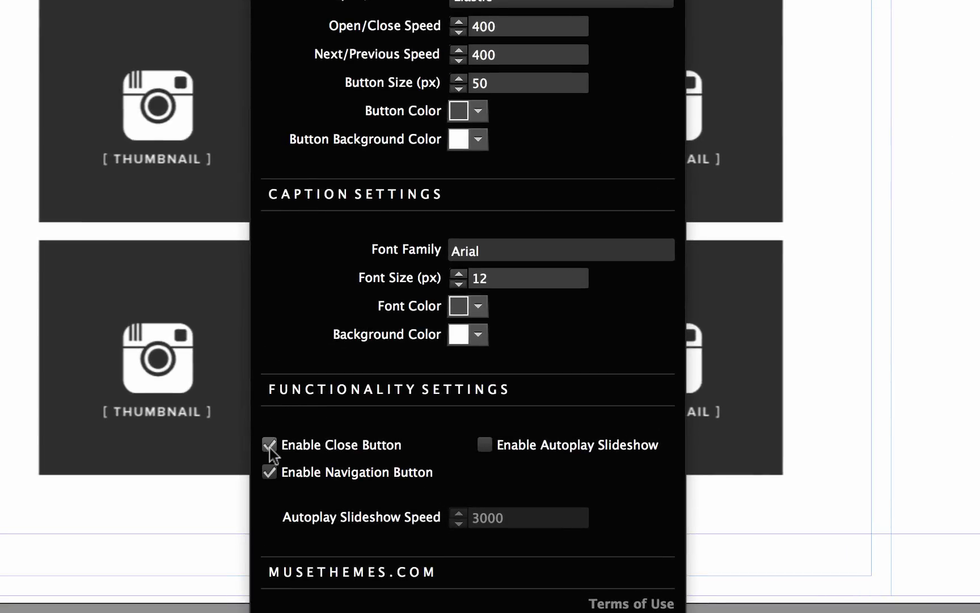
mouse_move(291, 441)
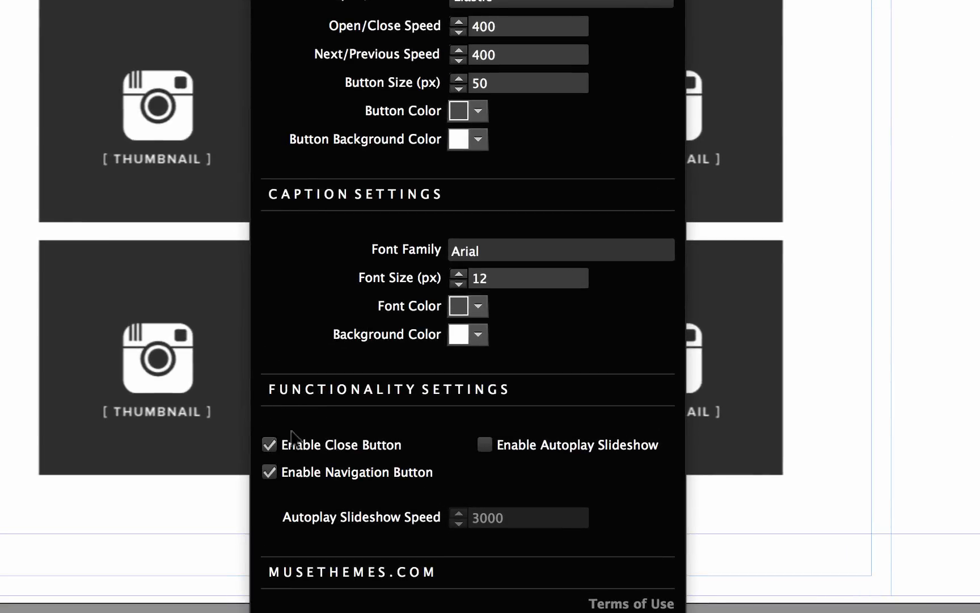
mouse_move(289, 477)
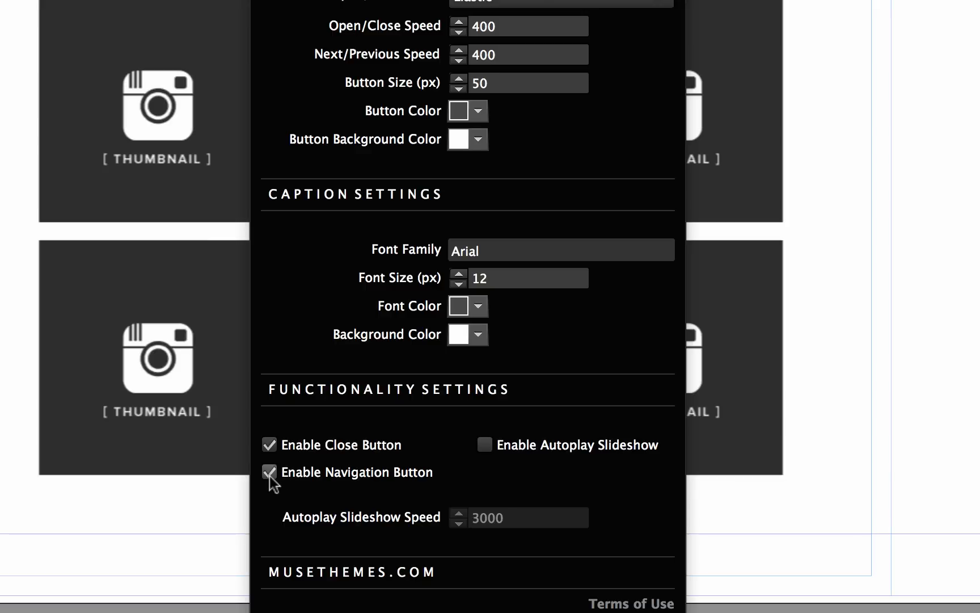
left_click(269, 472)
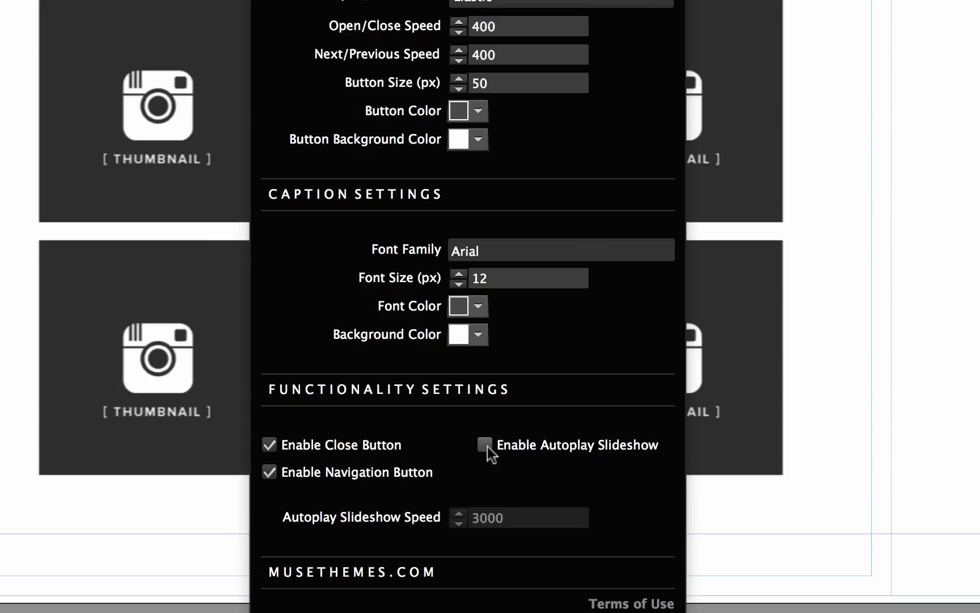
mouse_move(495, 473)
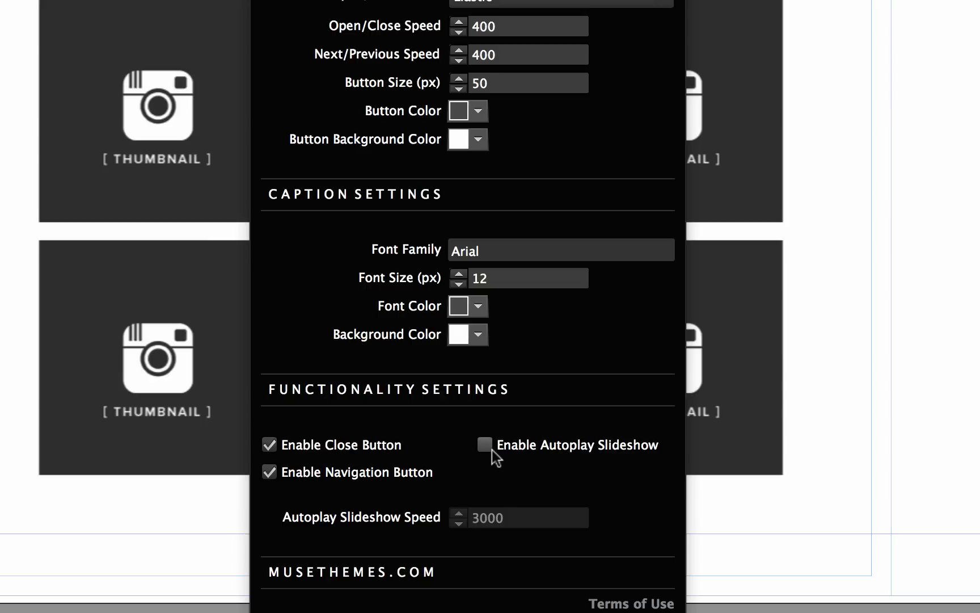
left_click(484, 445)
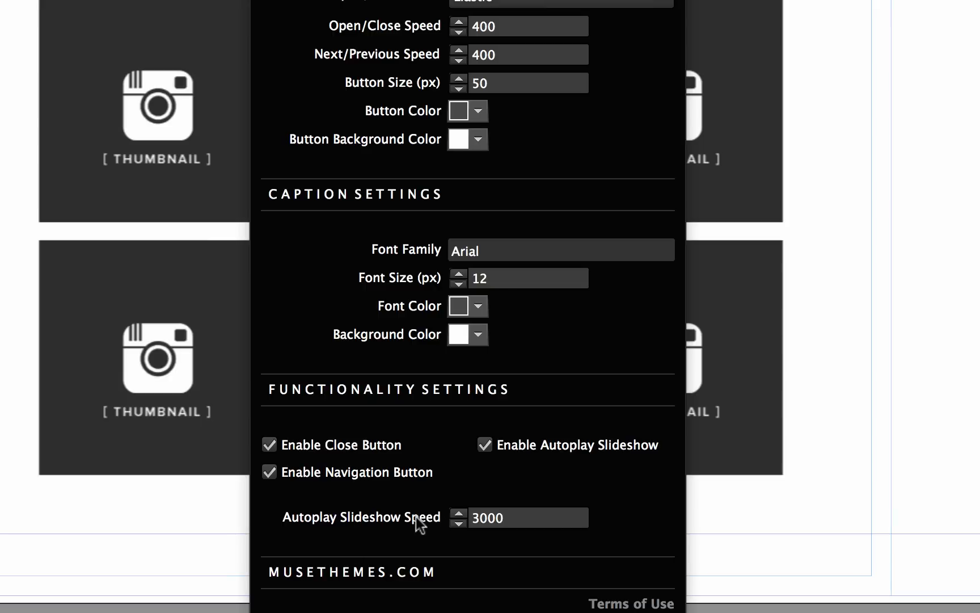
left_click(528, 517)
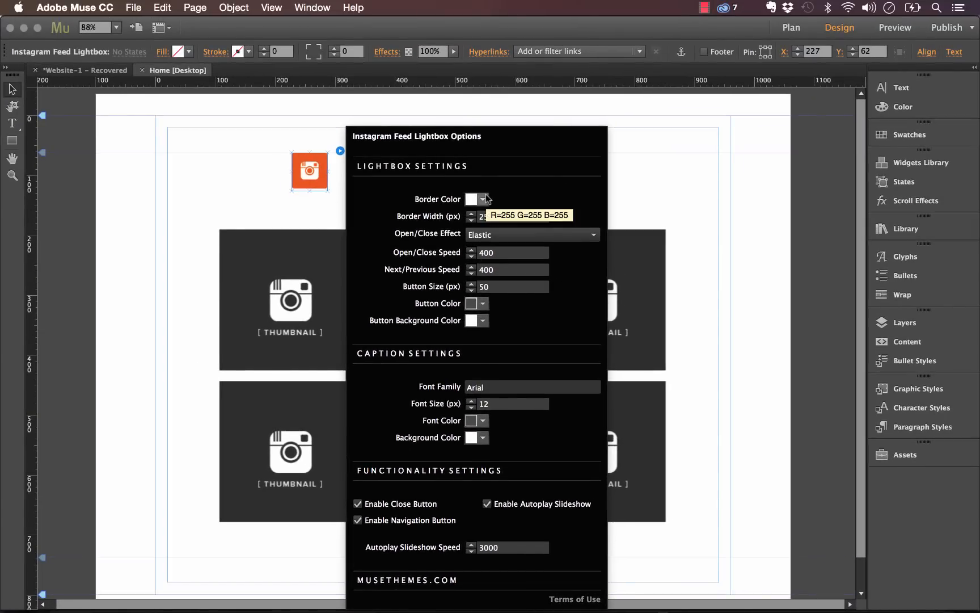
left_click(484, 199)
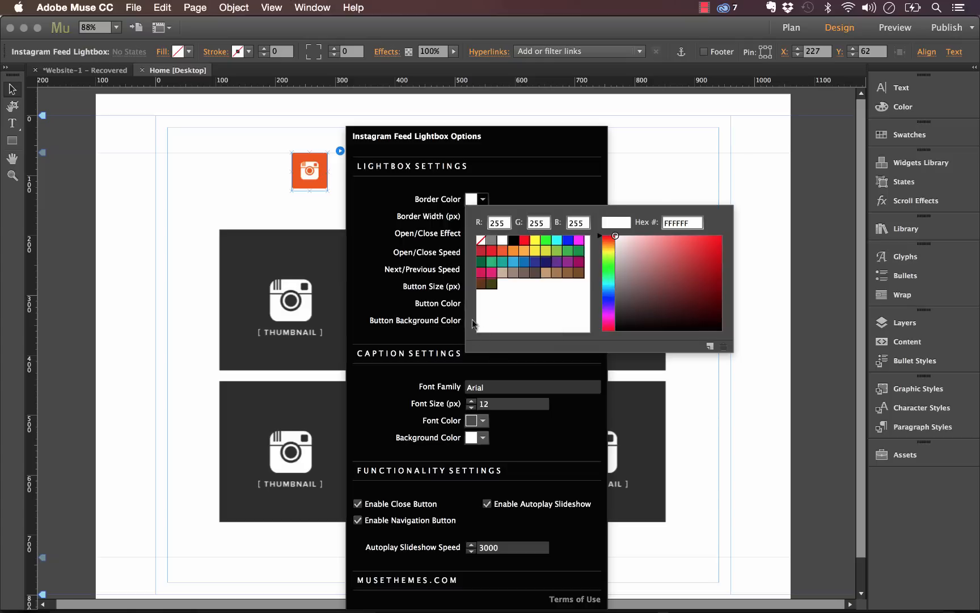